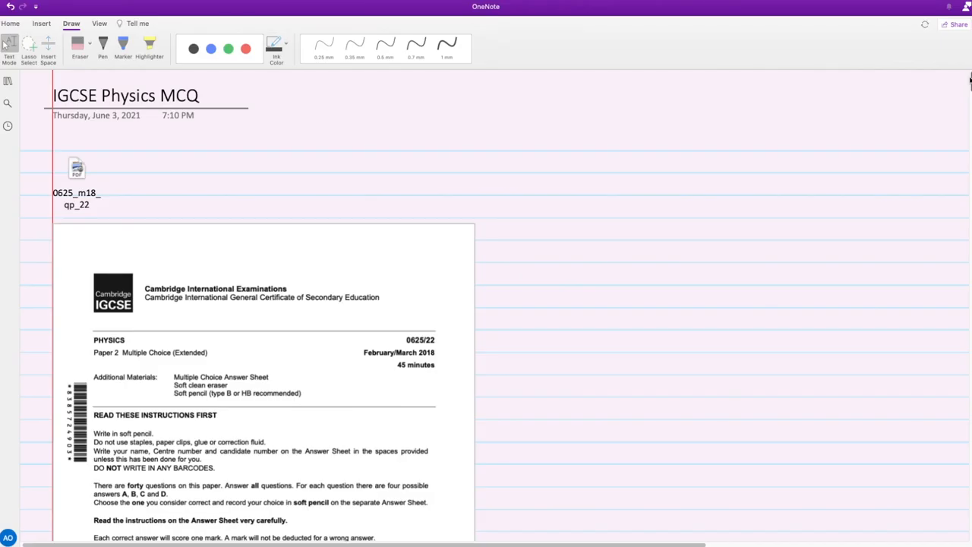
Step: Highlight 'accurately' and 'thin metal wire' in question 1 with the yellow highlighter
scroll("down", 3)
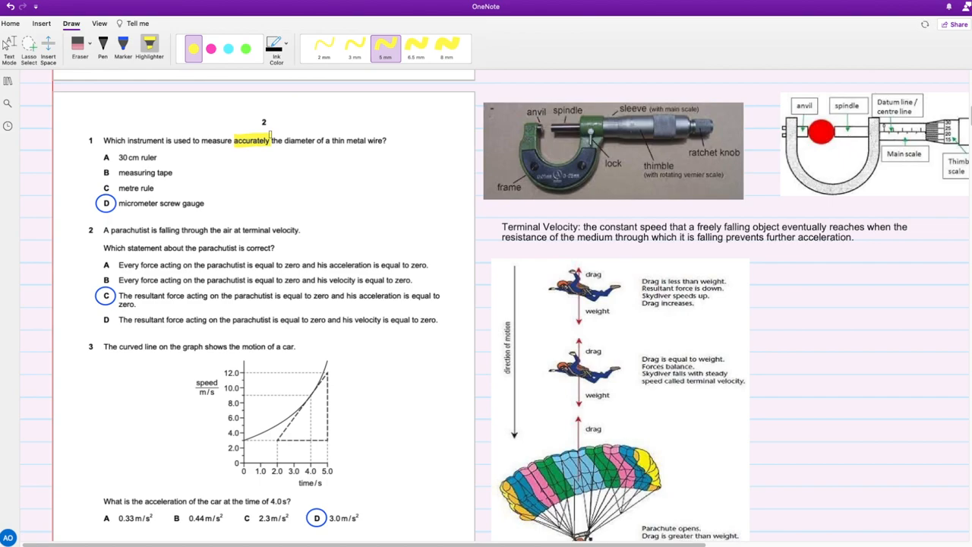
left_click_drag(333, 140, 386, 140)
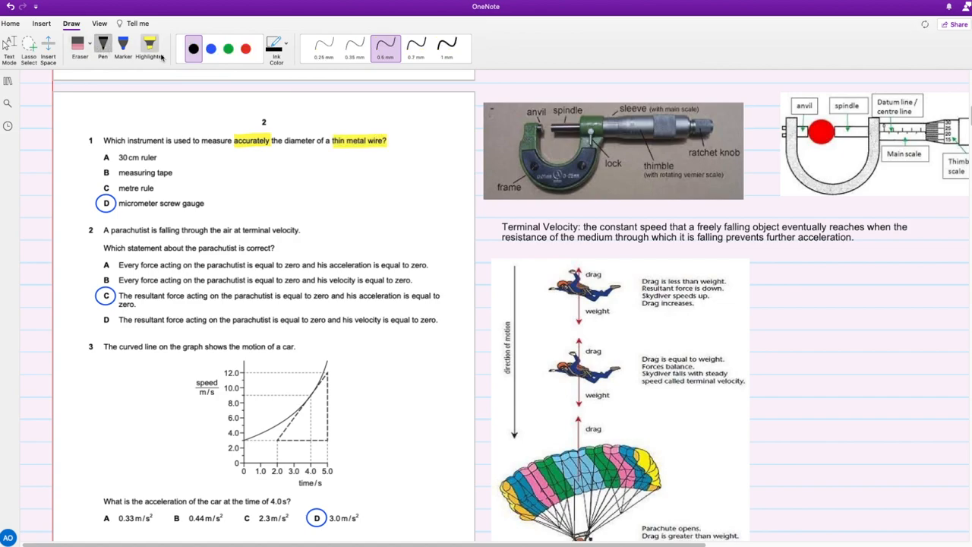
mouse_move(149, 43)
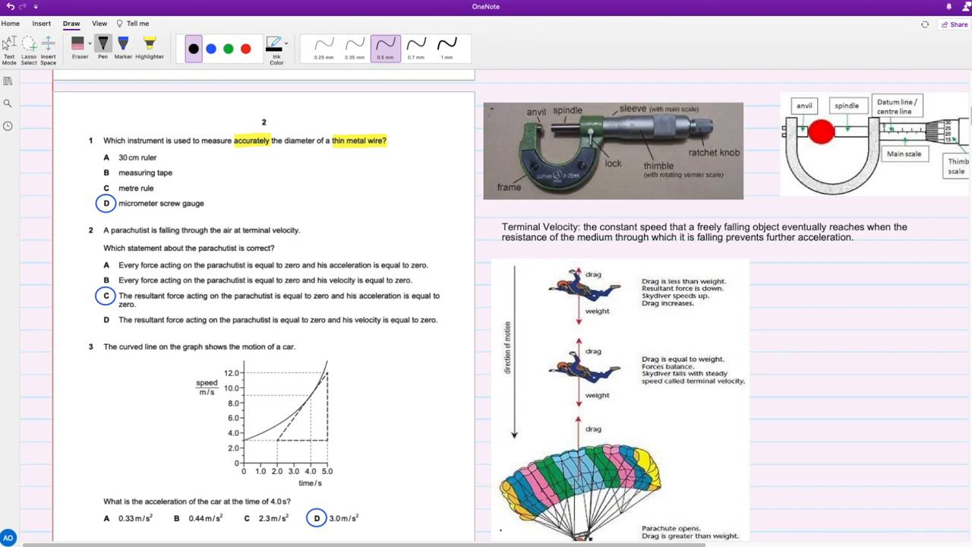
Step: Highlight the sleeve and thimble labels on the micrometer photo, then return to the Pen
scroll("right", 3)
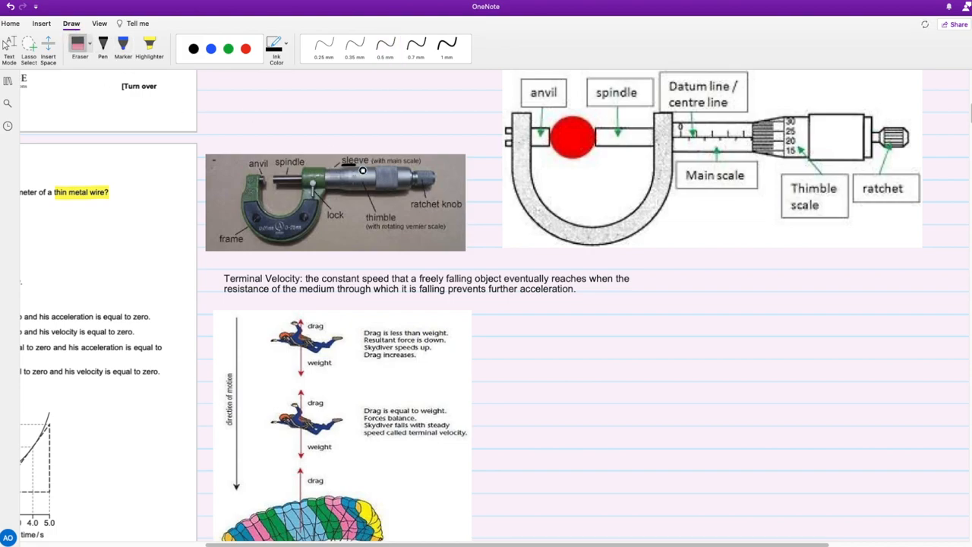
left_click(152, 43)
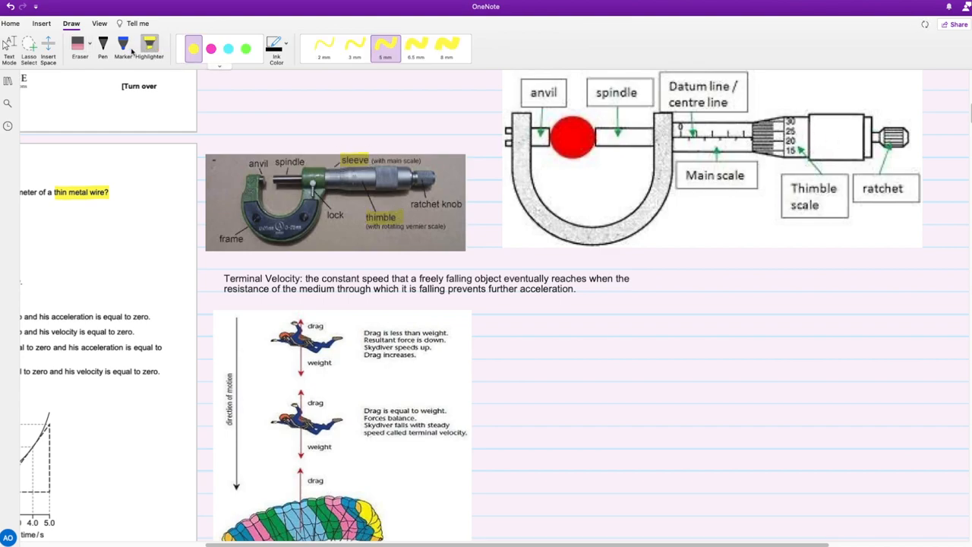
left_click(101, 42)
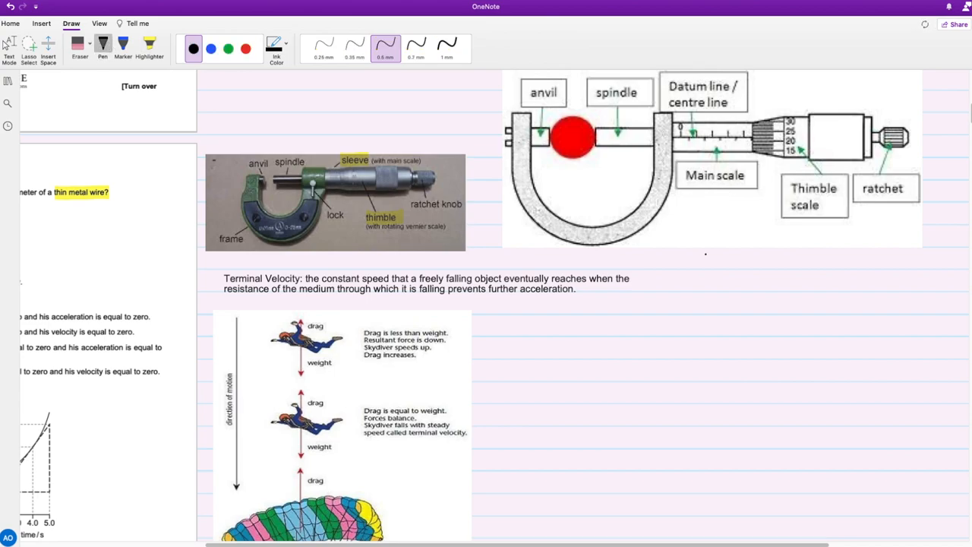
mouse_move(687, 266)
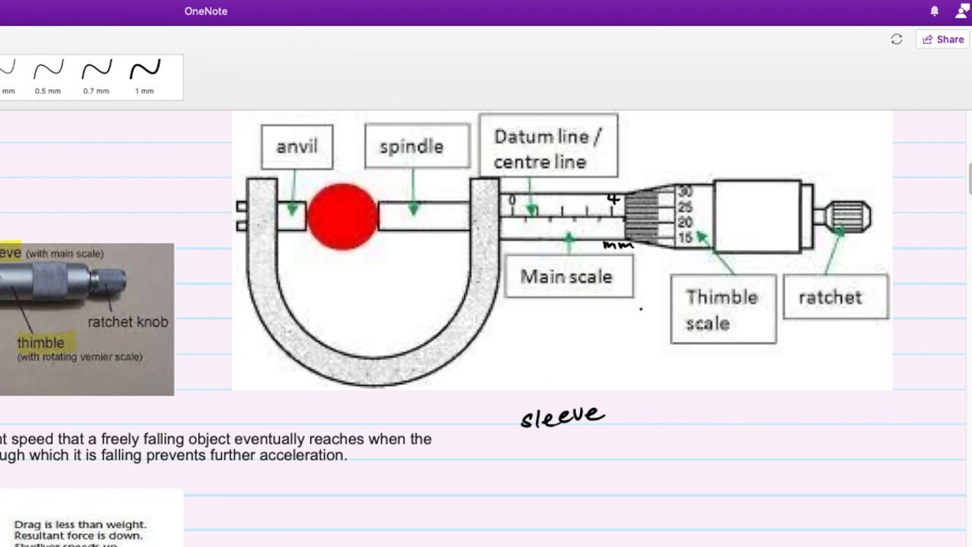
Step: Write sleeve = 4.5 mm, Thimble = 0.21 mm summing to 4.71, with a diameter line across the ball
type("= 4.5 mm")
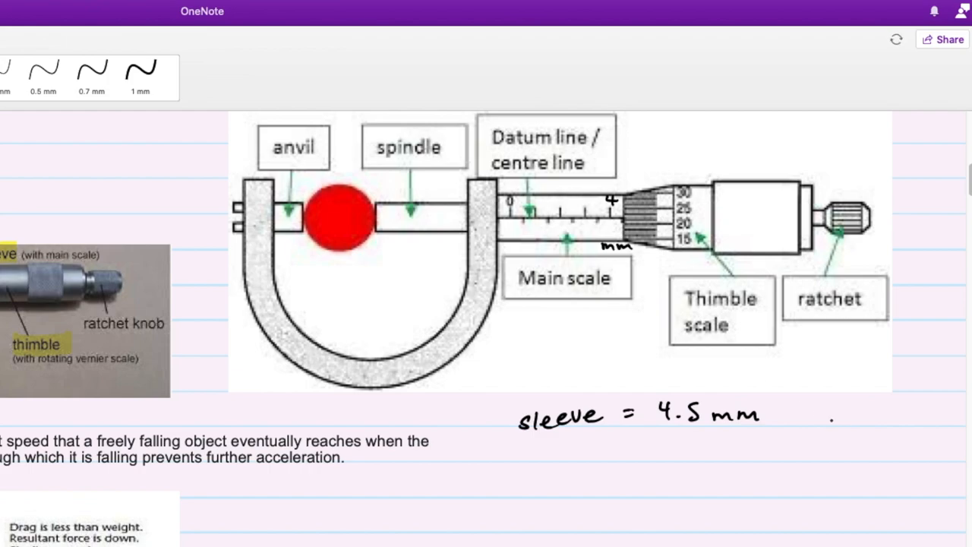
type("Thimble=")
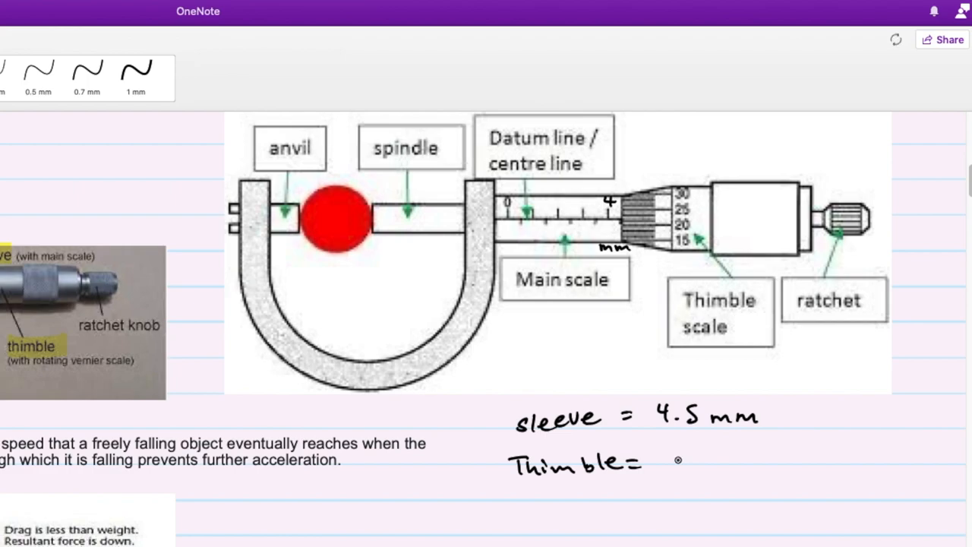
type("0.21 m.")
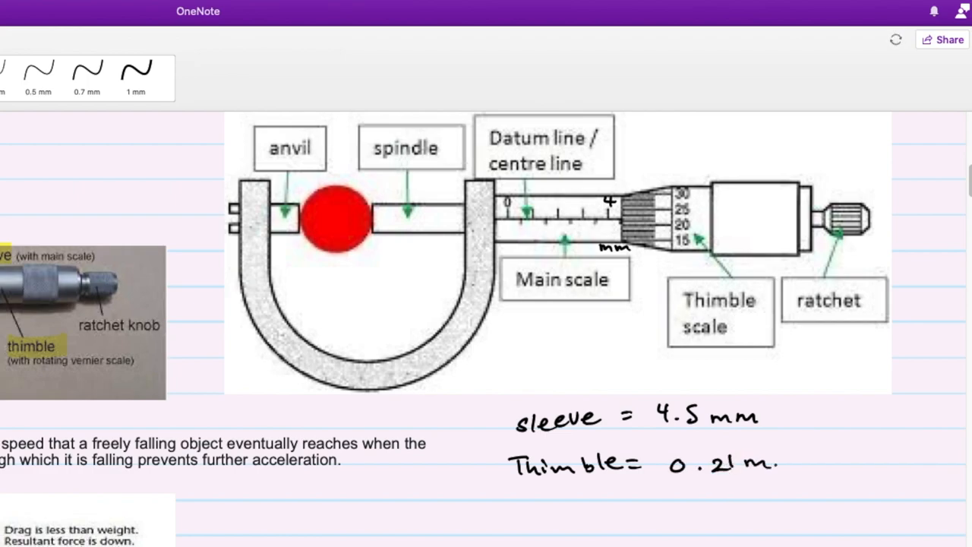
type("mm")
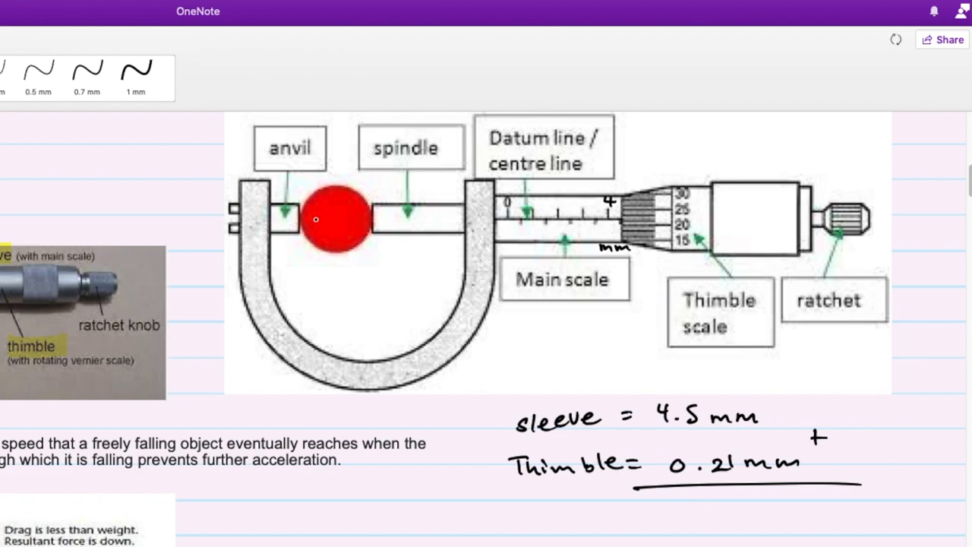
left_click_drag(303, 220, 395, 225)
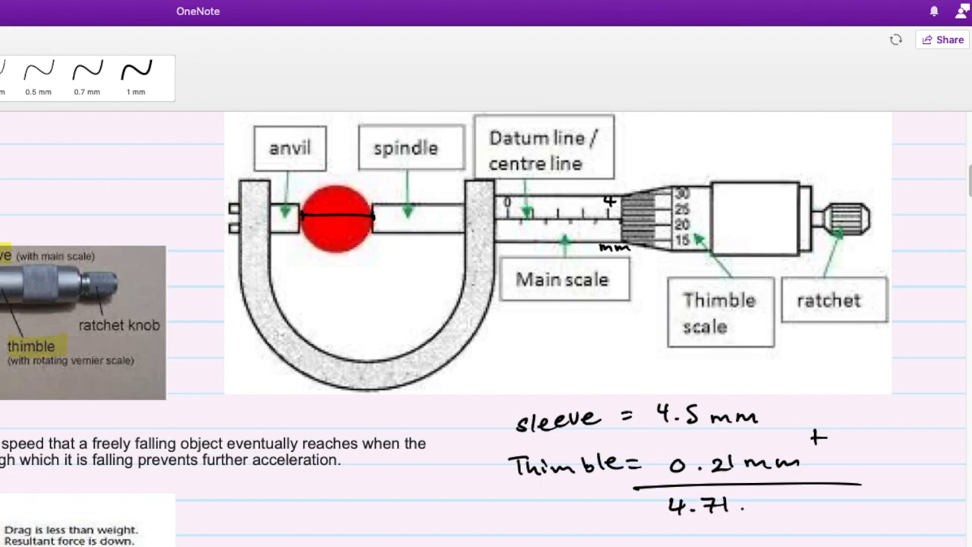
type("mn")
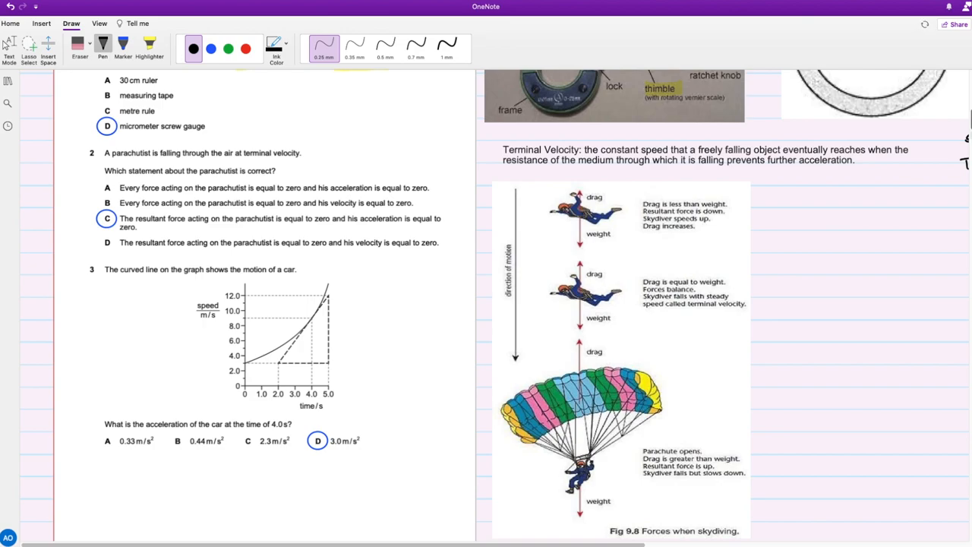
Step: Highlight 'constant speed' in the terminal velocity definition and return to the Pen
left_click(149, 38)
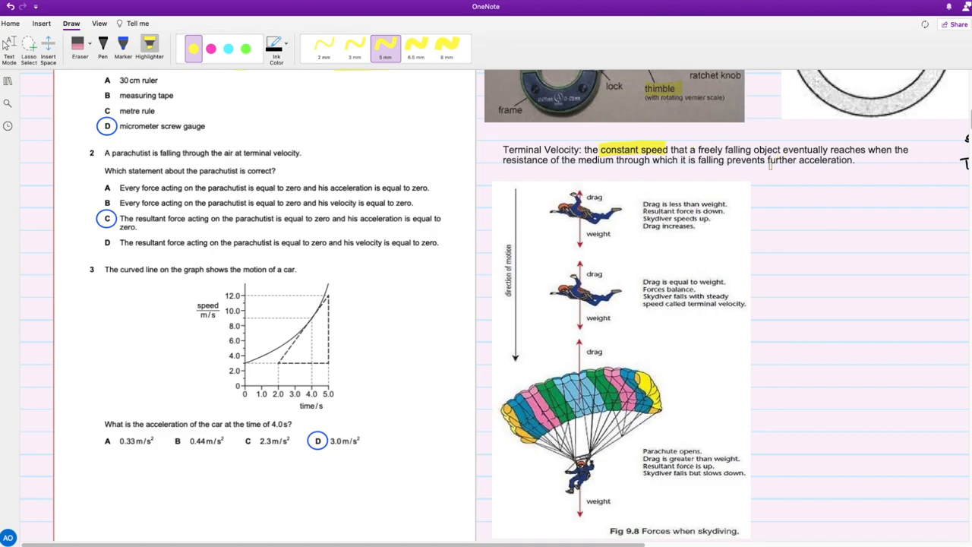
left_click(100, 39)
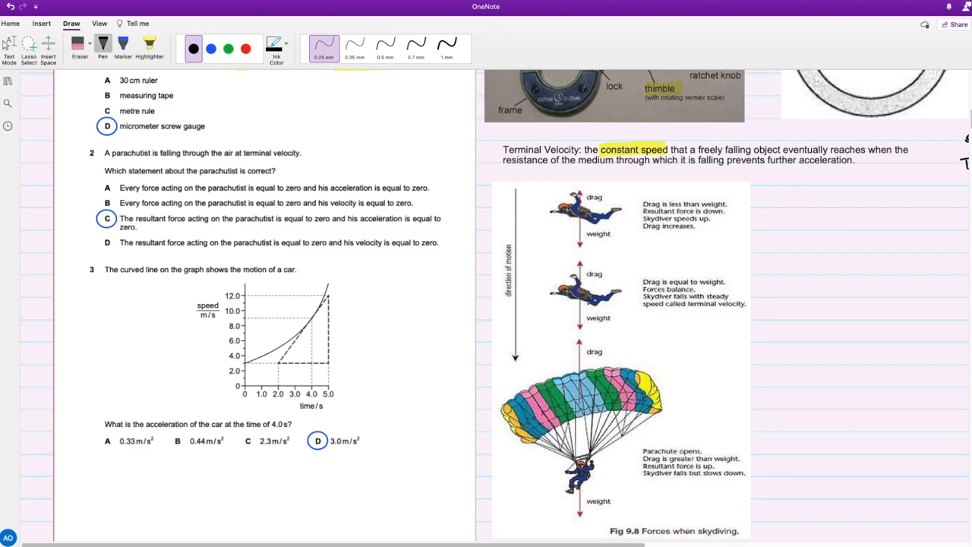
mouse_move(615, 282)
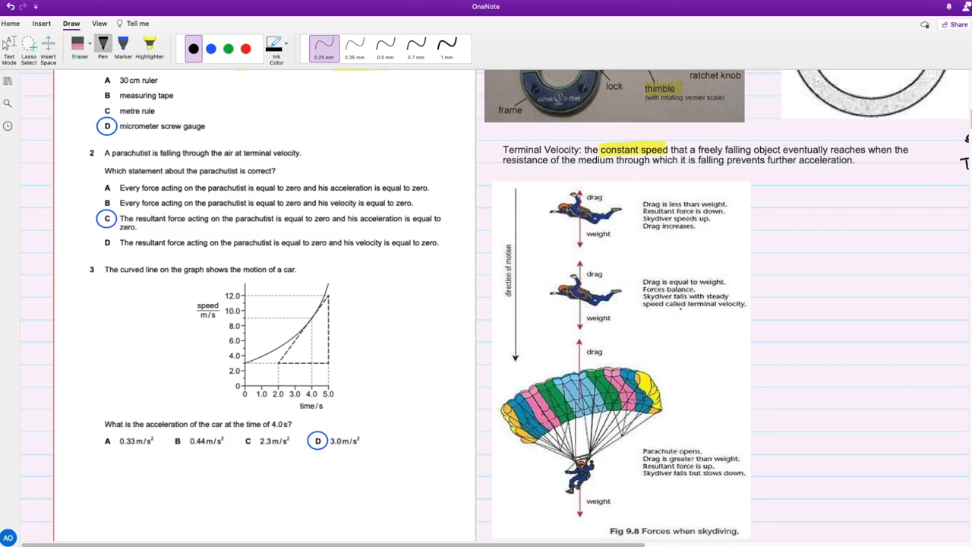
Step: Underline 'terminal velocity' and draw down and up force arrows beside the skydiver stages
left_click_drag(687, 310, 748, 310)
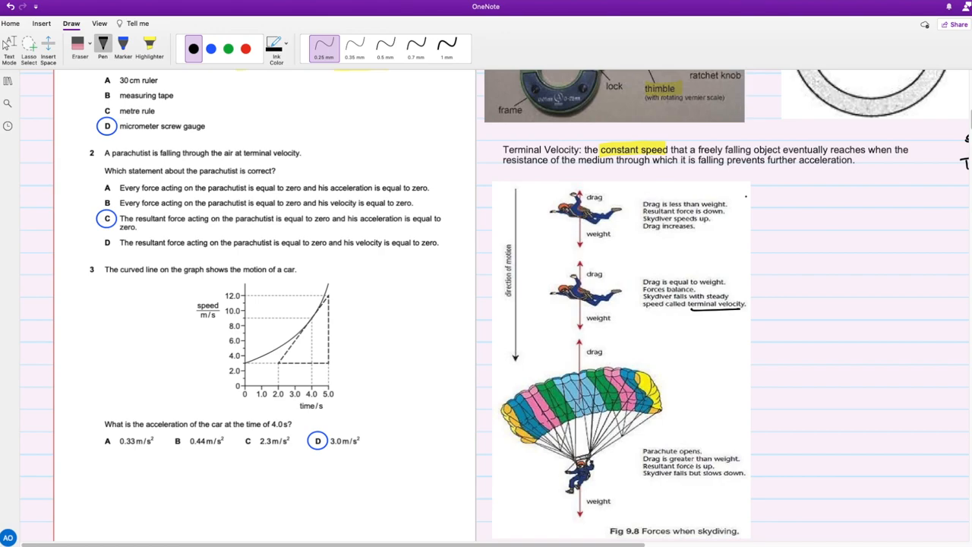
left_click_drag(752, 205, 745, 225)
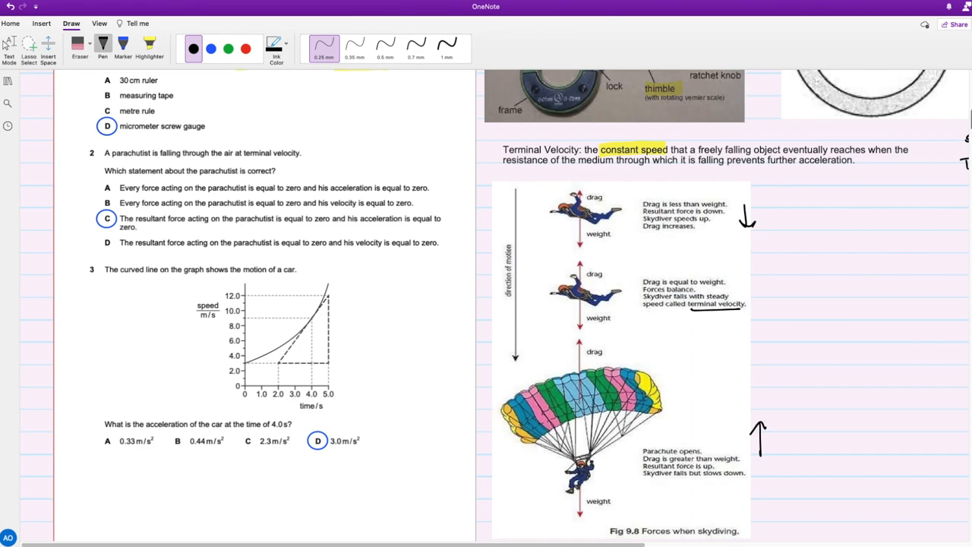
scroll("down", 3)
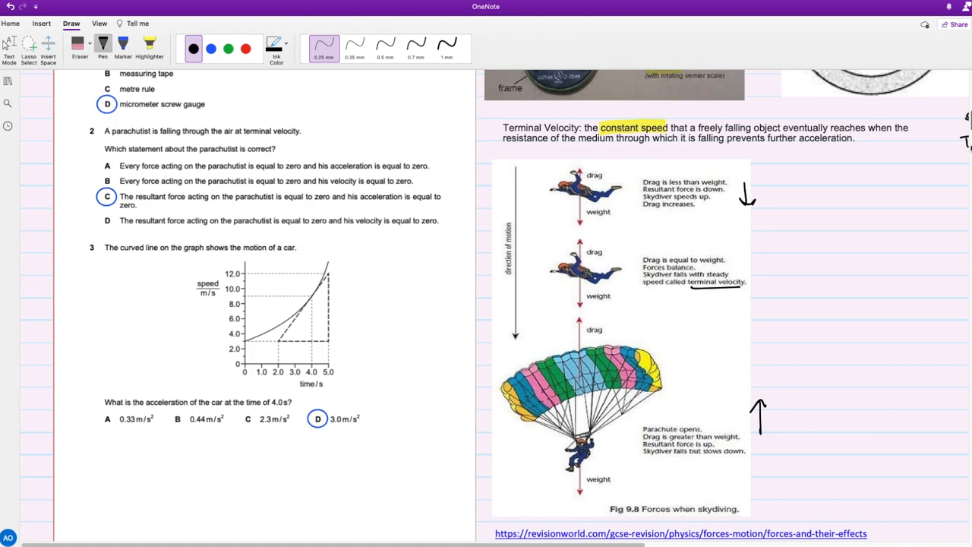
Step: In blue ink, write y = mx + b, gradient as Δy/Δx and acceleration as Δv/Δt beside the graph
left_click(209, 47)
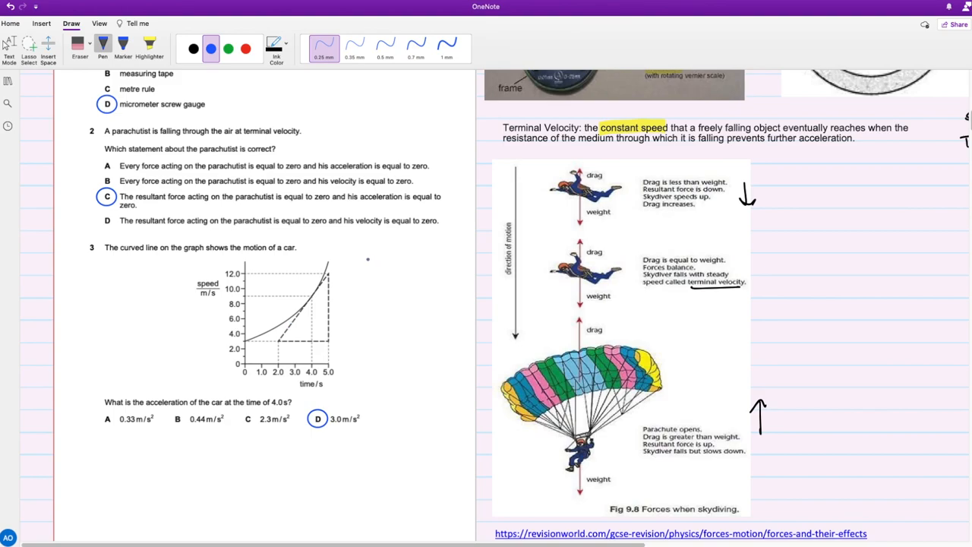
left_click_drag(351, 256, 379, 253)
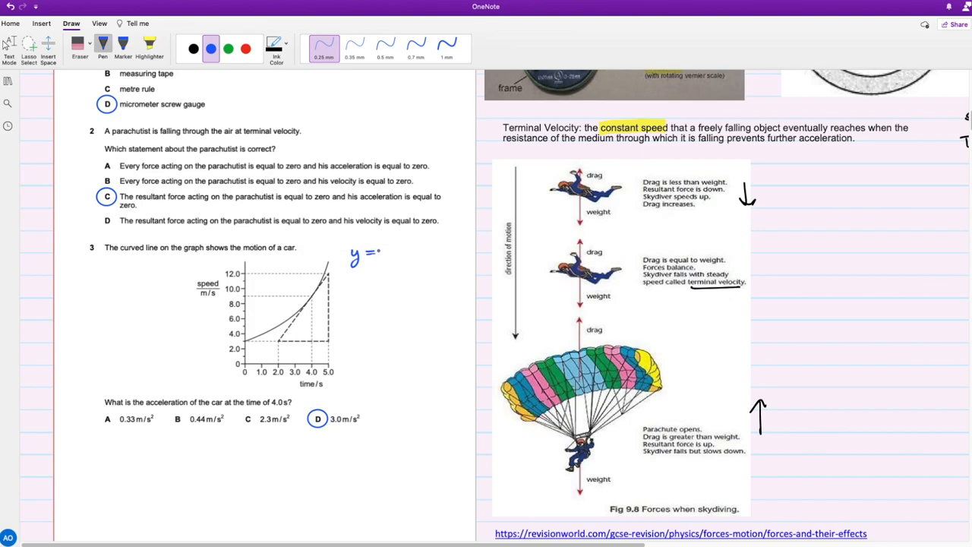
left_click_drag(379, 252, 426, 253)
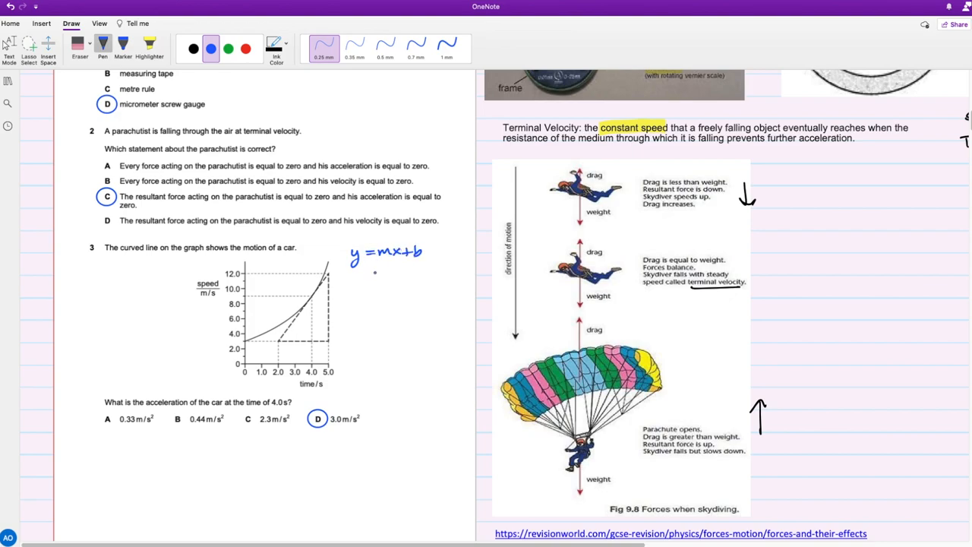
left_click_drag(352, 286, 387, 277)
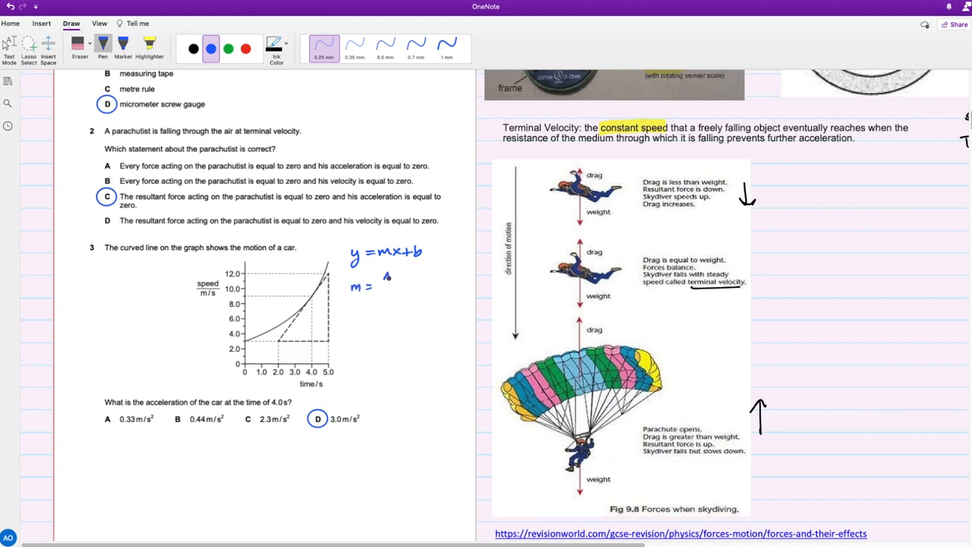
left_click_drag(383, 277, 395, 301)
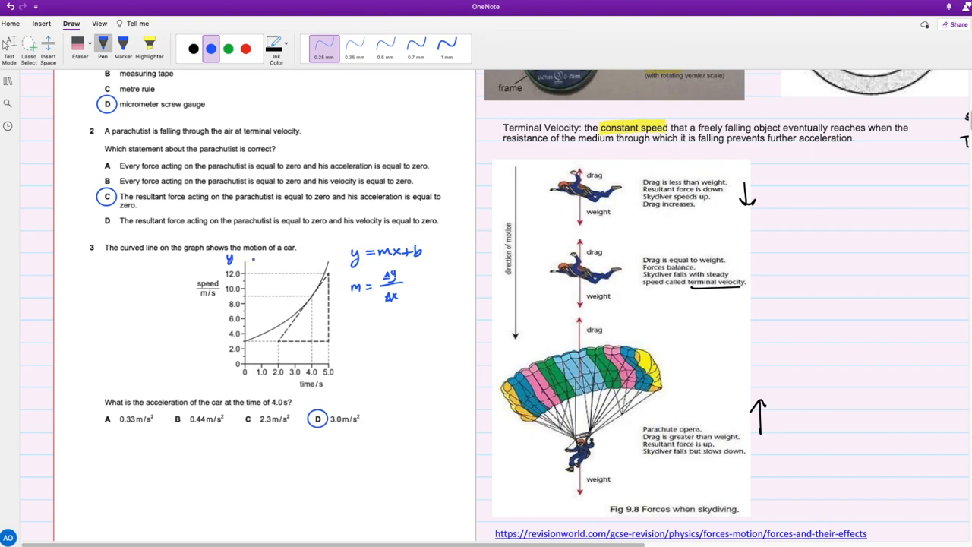
left_click_drag(343, 364, 351, 377)
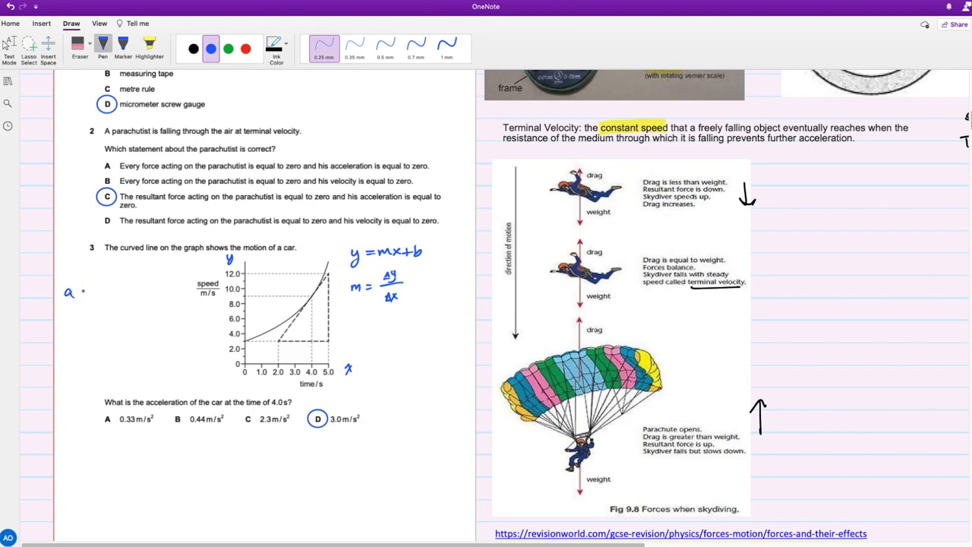
left_click_drag(83, 292, 99, 286)
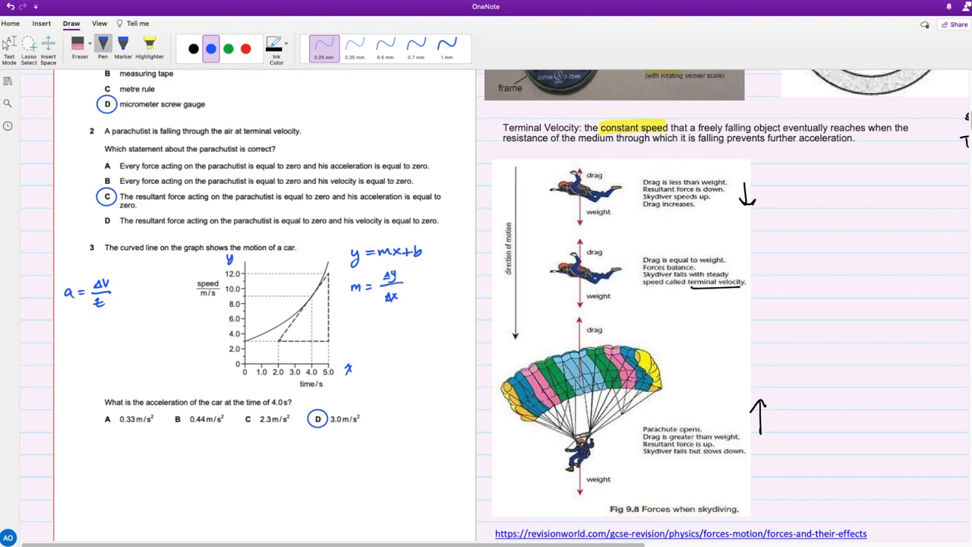
Step: Write point (2.0, 3.0), then (12.0 − 3.0)/(5.0 − 2.0) = 9/3 = 3.0 m/s²
left_click_drag(362, 335, 388, 337)
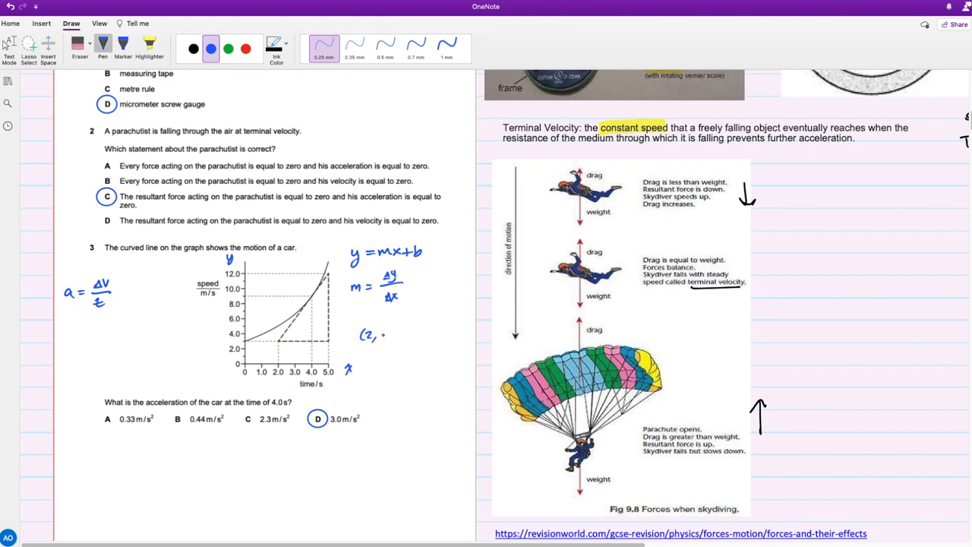
type("3")
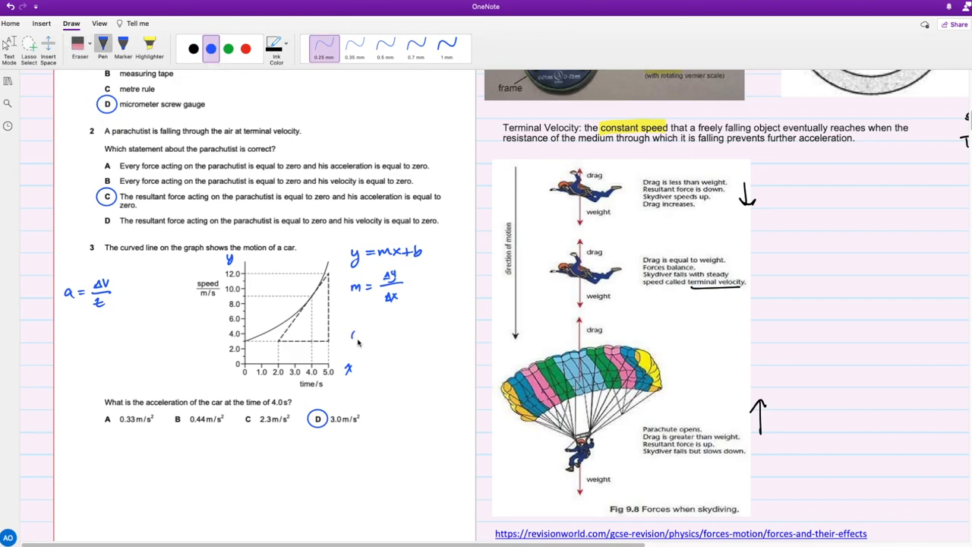
left_click_drag(352, 334, 380, 340)
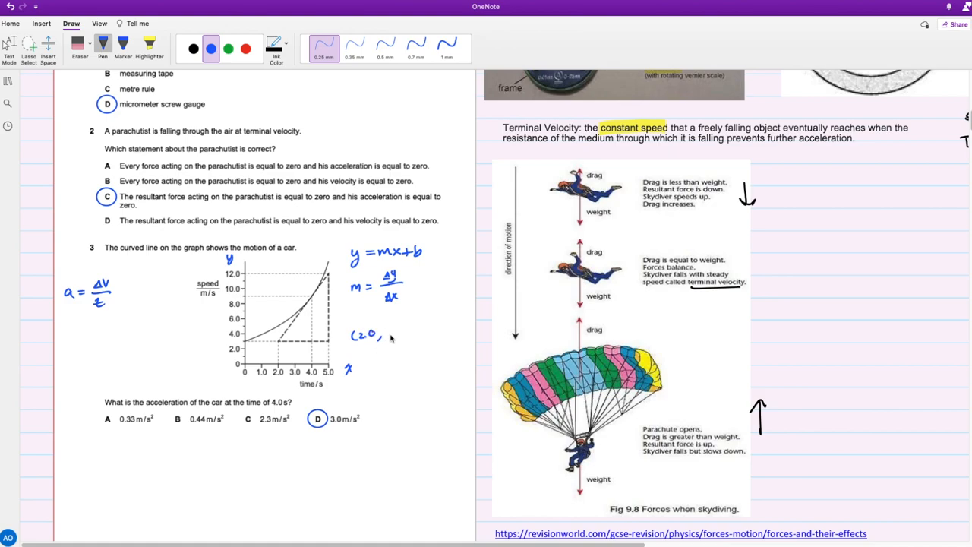
type("3.0")
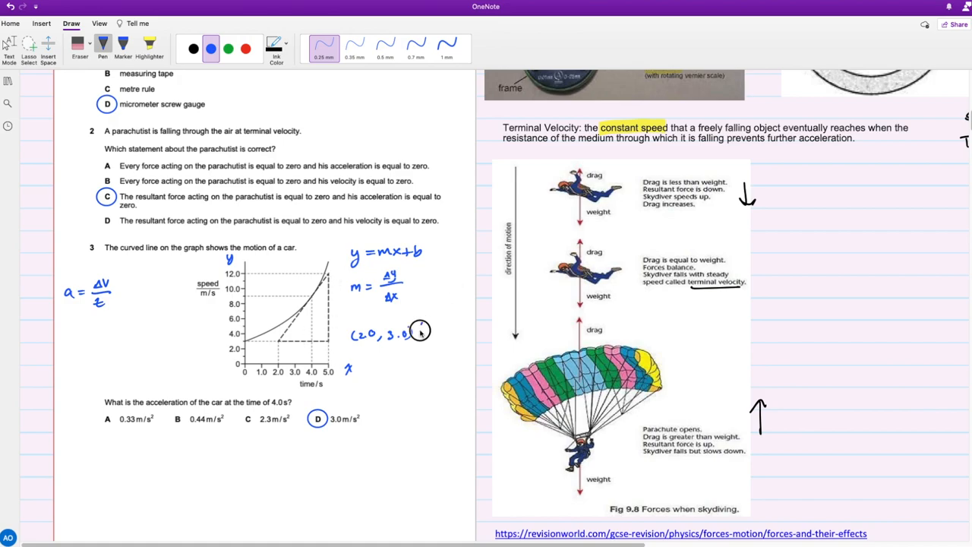
left_click_drag(426, 334, 463, 335)
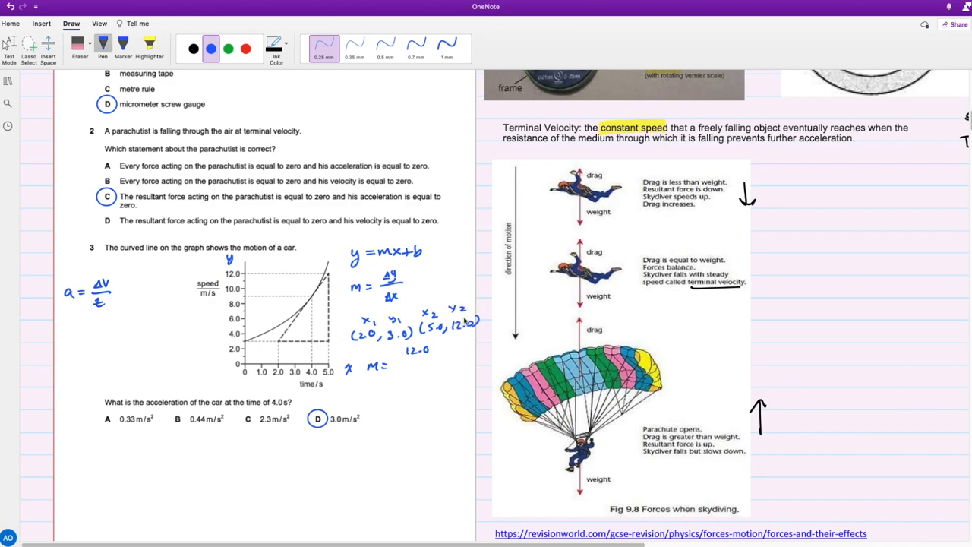
mouse_move(419, 280)
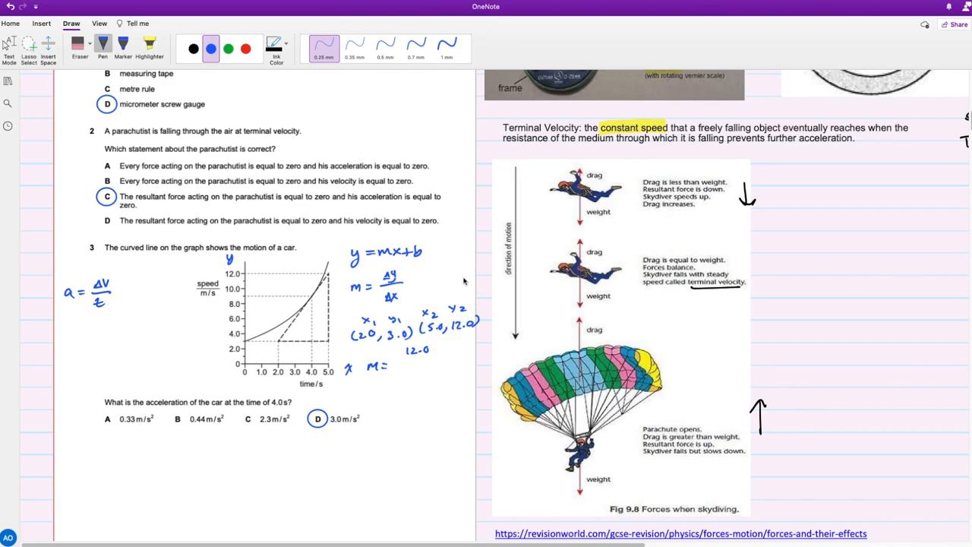
mouse_move(444, 359)
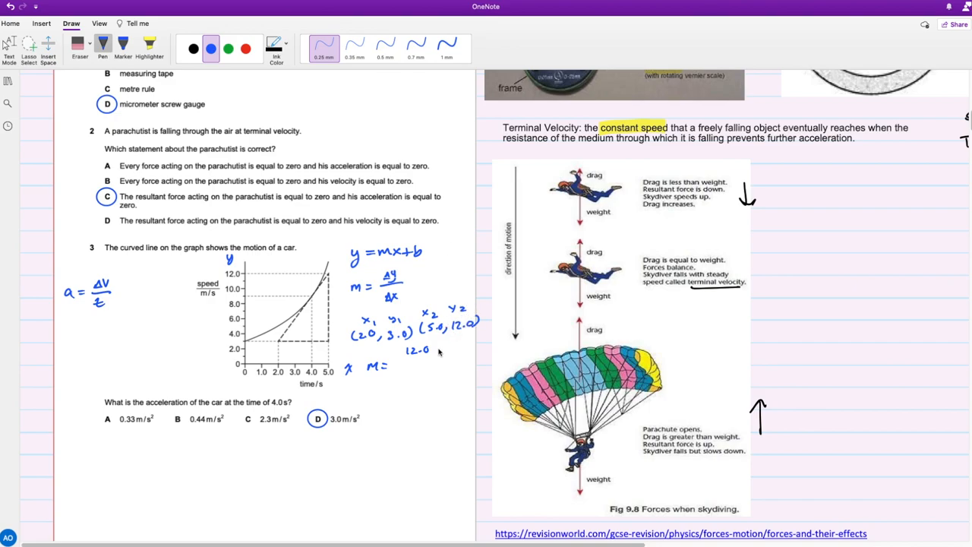
left_click_drag(433, 349, 453, 350)
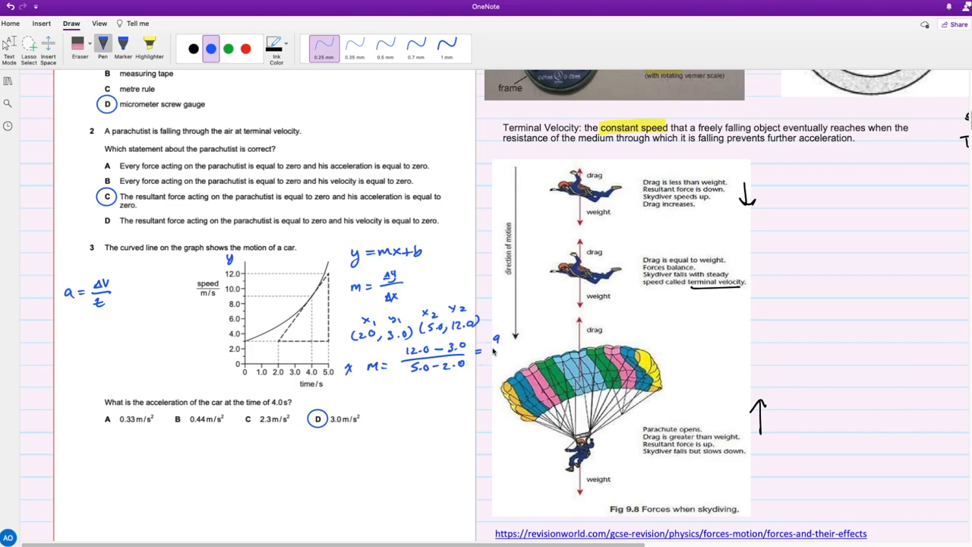
left_click_drag(492, 350, 505, 362)
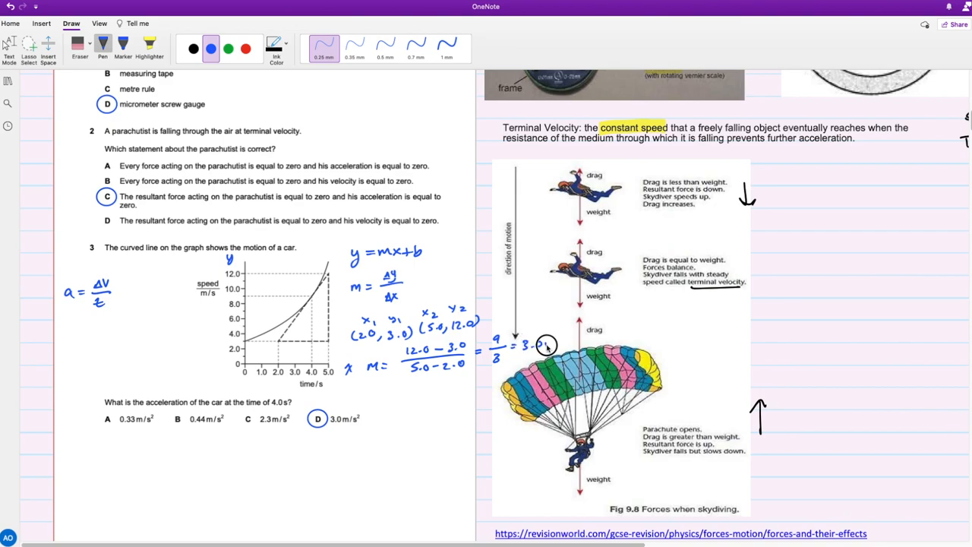
type("3.0m/s²")
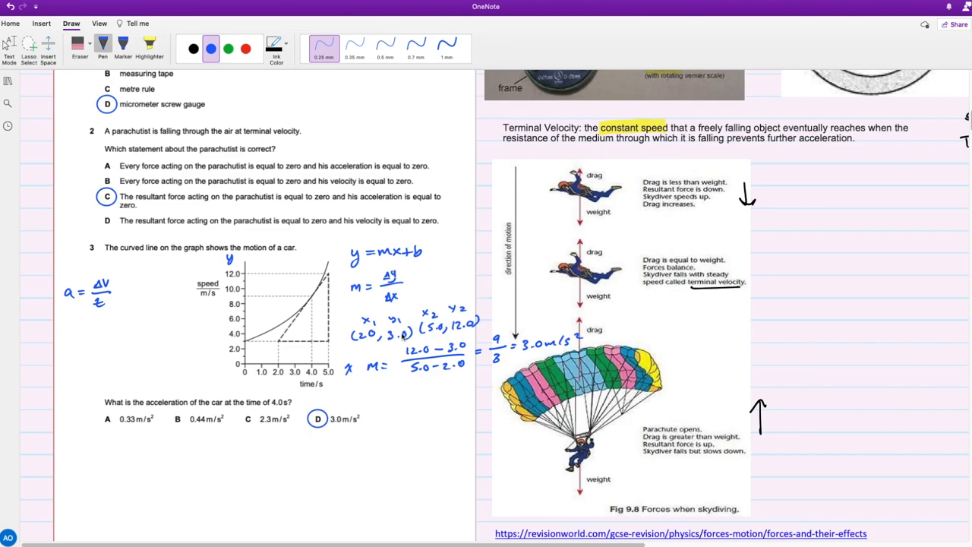
mouse_move(377, 310)
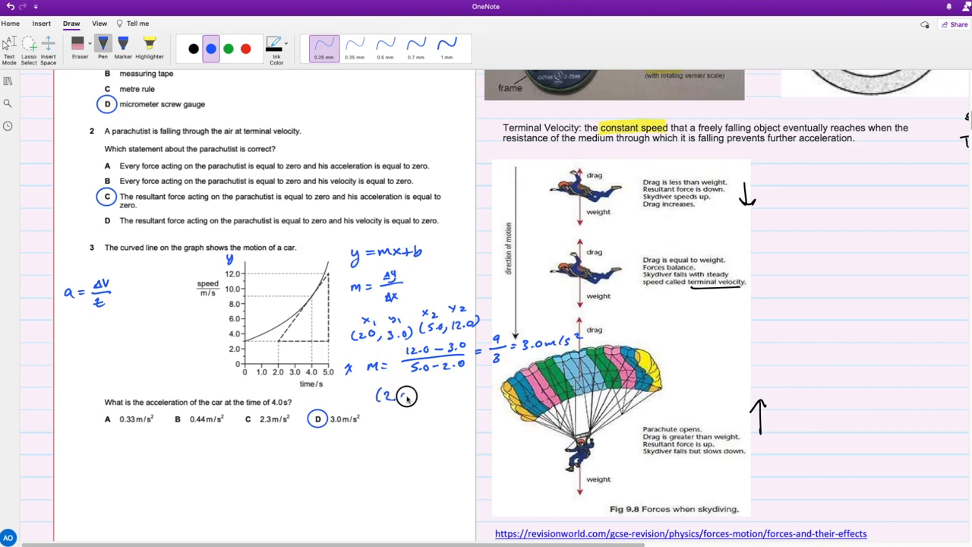
left_click_drag(388, 395, 437, 395)
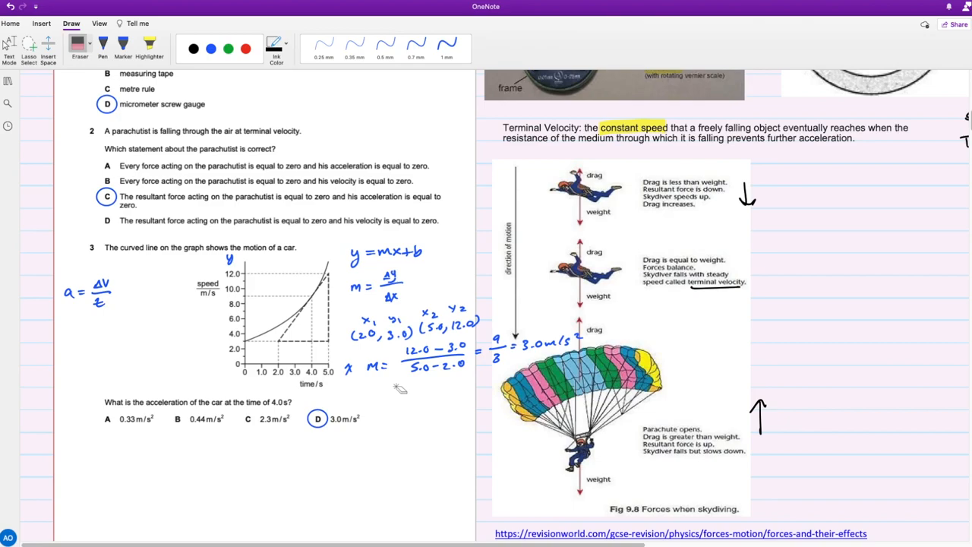
Step: Draw a rightward flight arrow and a leftward air-resistance arrow on the question 4 bird
scroll("down", 3)
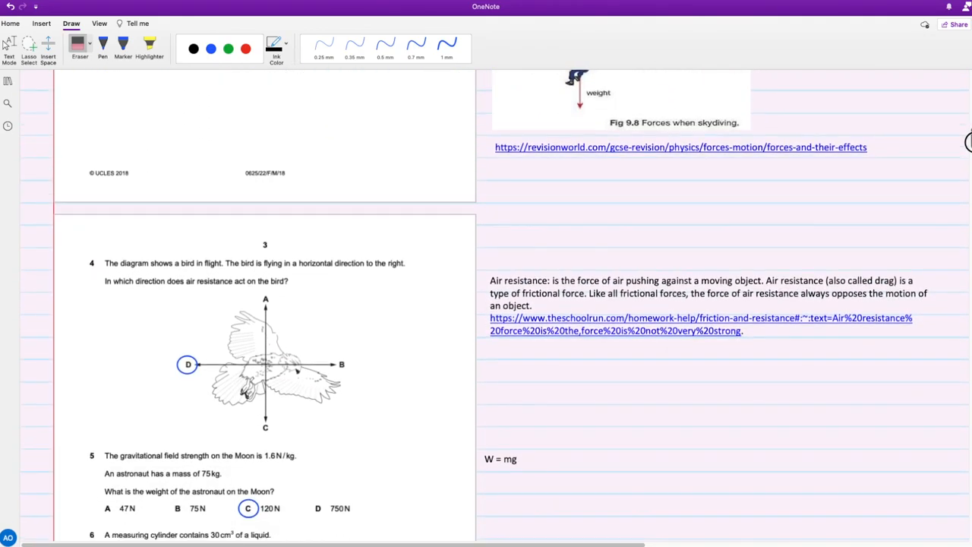
scroll("down", 3)
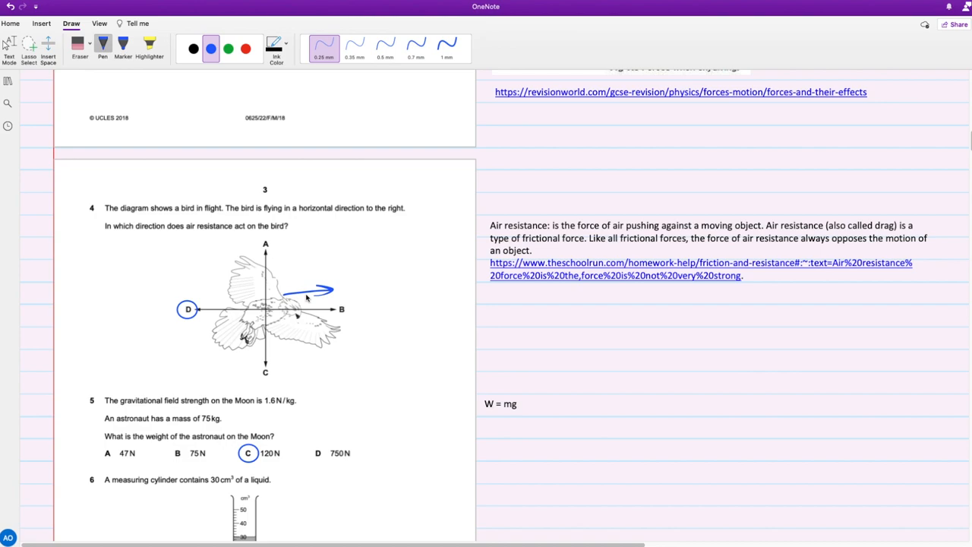
mouse_move(307, 307)
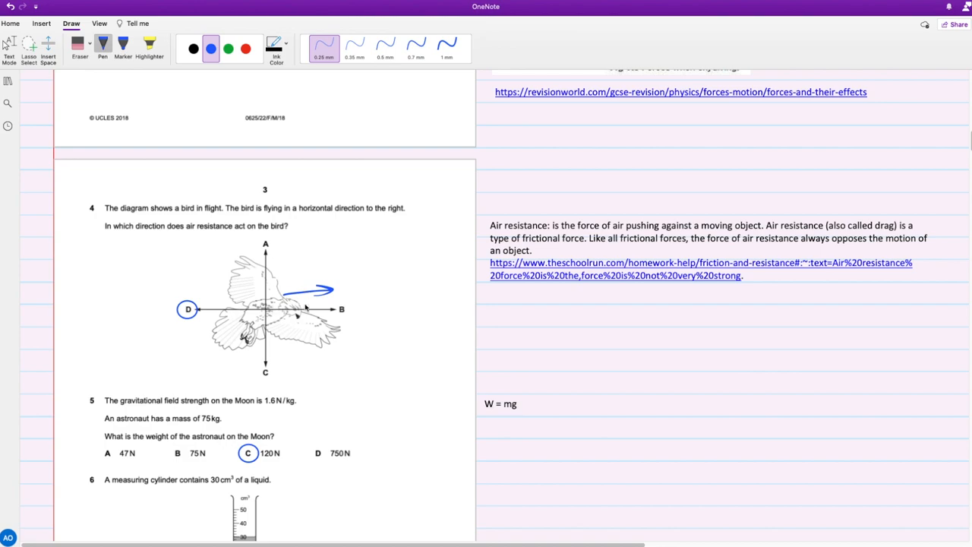
mouse_move(262, 289)
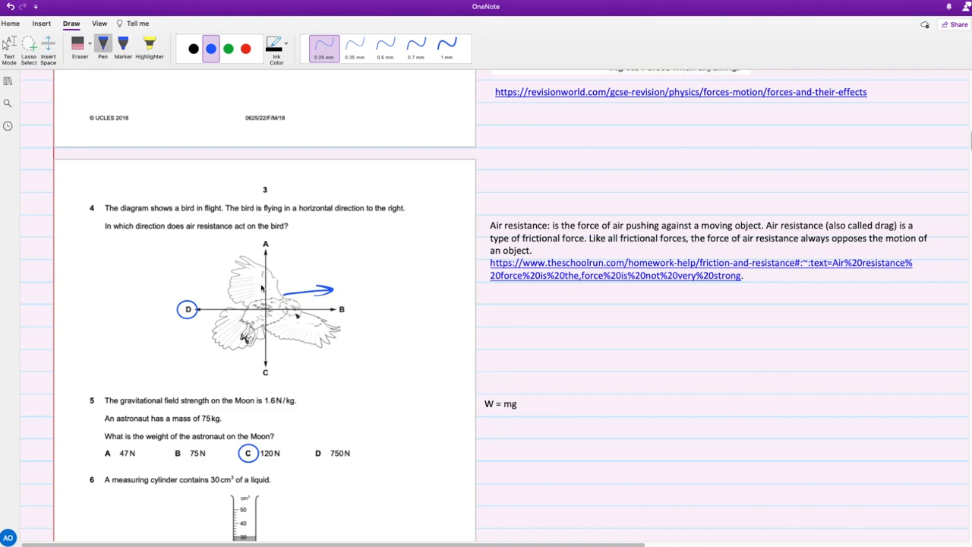
left_click_drag(255, 287, 213, 285)
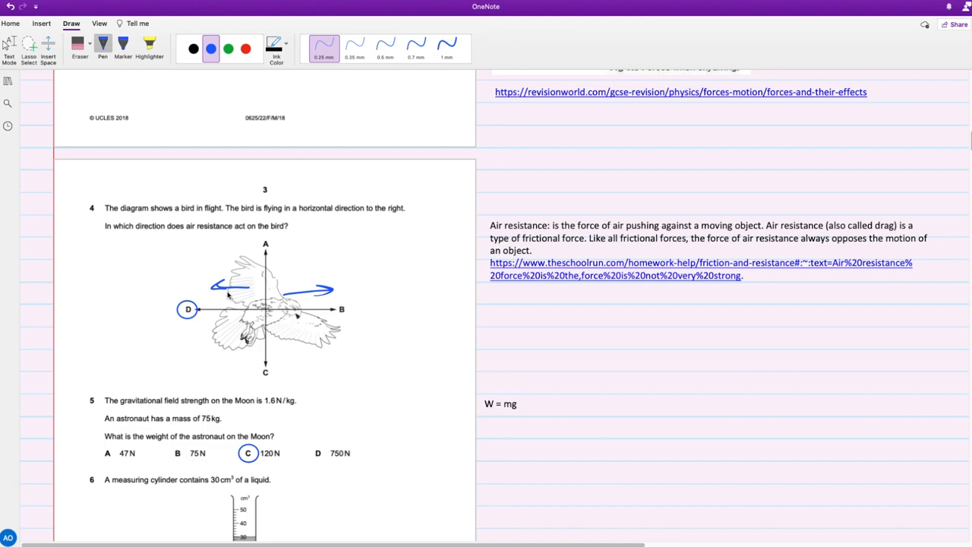
Step: Mark 'mass' in question 5 and write 75 kg × 1.6 N/kg beside W = mg
scroll("down", 3)
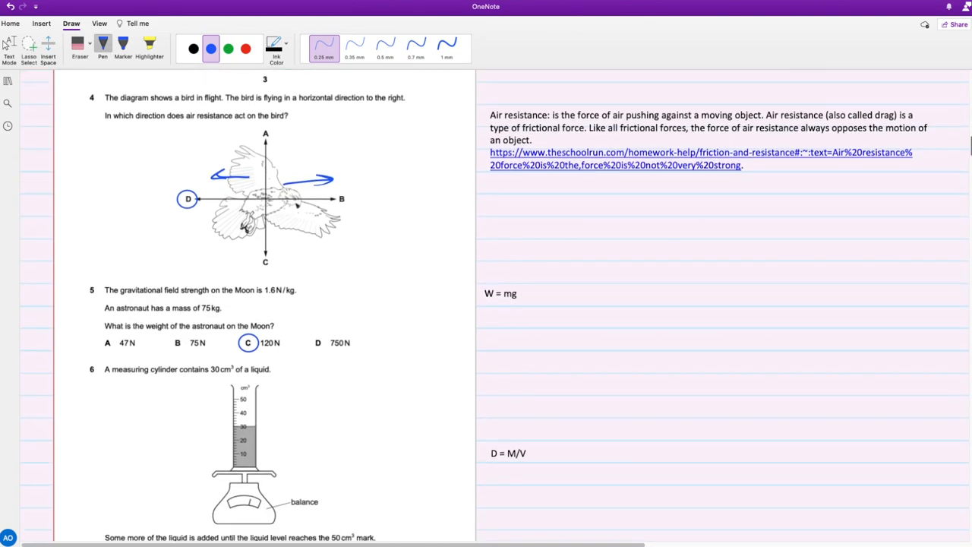
scroll("down", 3)
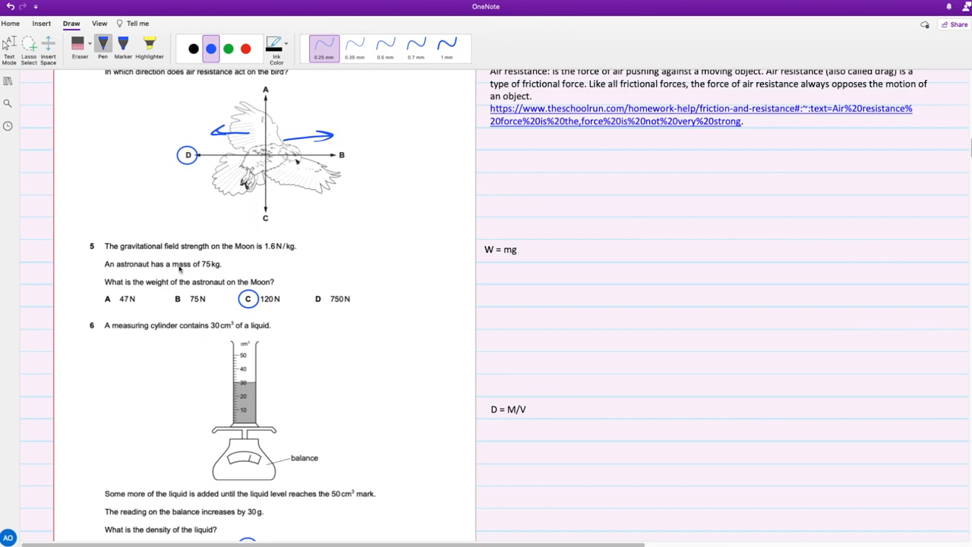
double_click(180, 264)
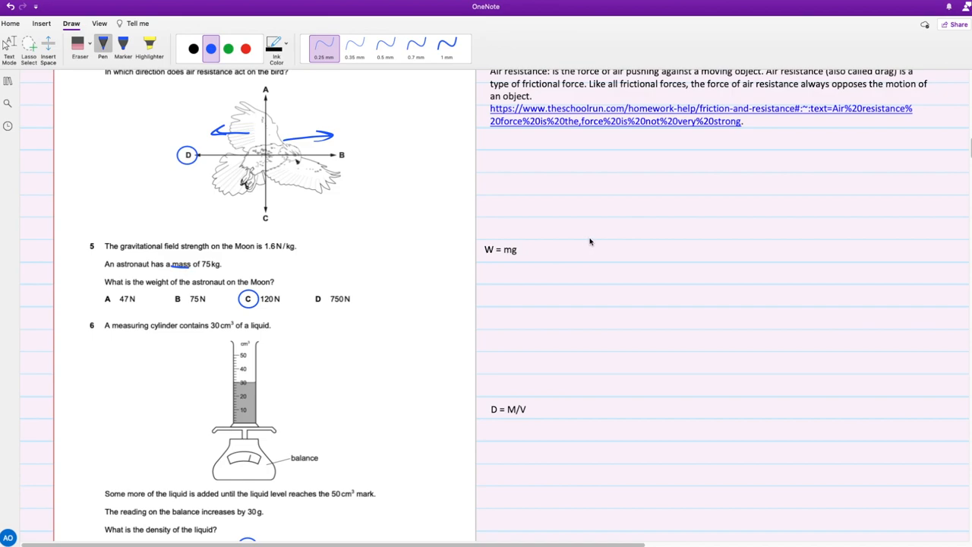
left_click_drag(565, 251, 585, 251)
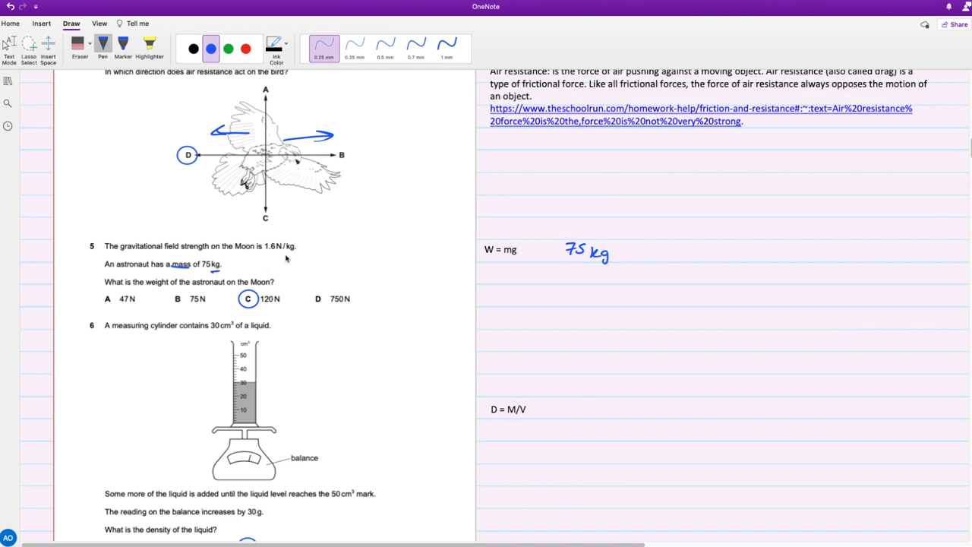
mouse_move(631, 249)
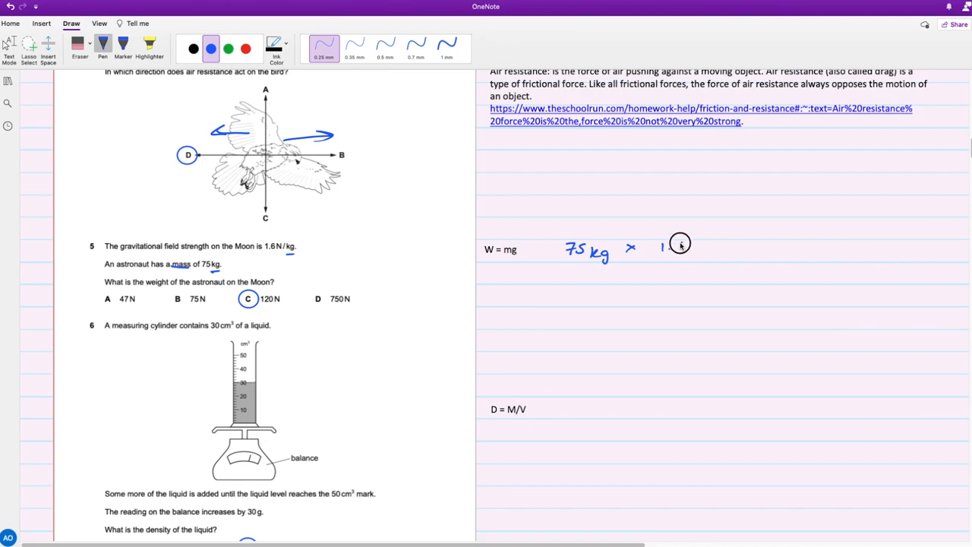
left_click_drag(661, 243, 691, 274)
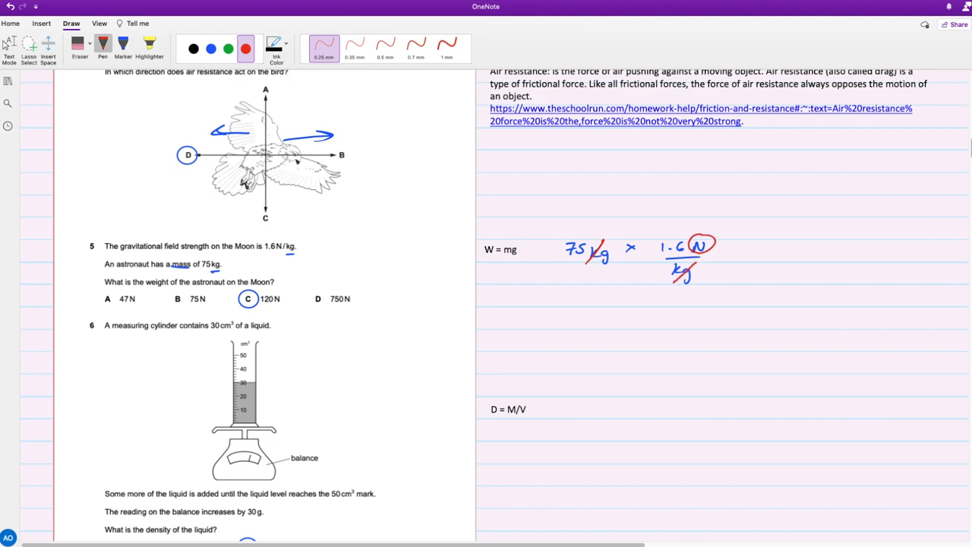
Step: In blue ink, complete the working with = 120 N
left_click(210, 47)
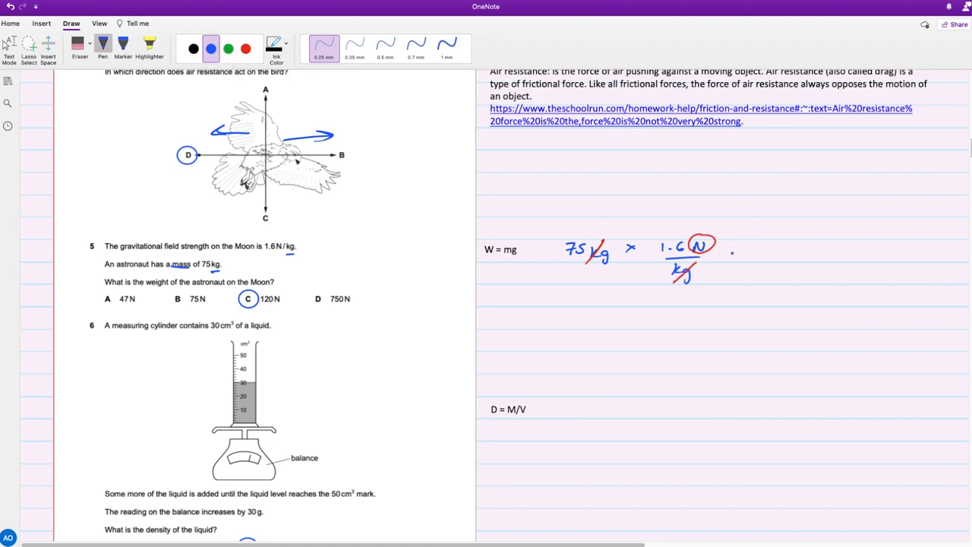
left_click_drag(733, 249, 742, 255)
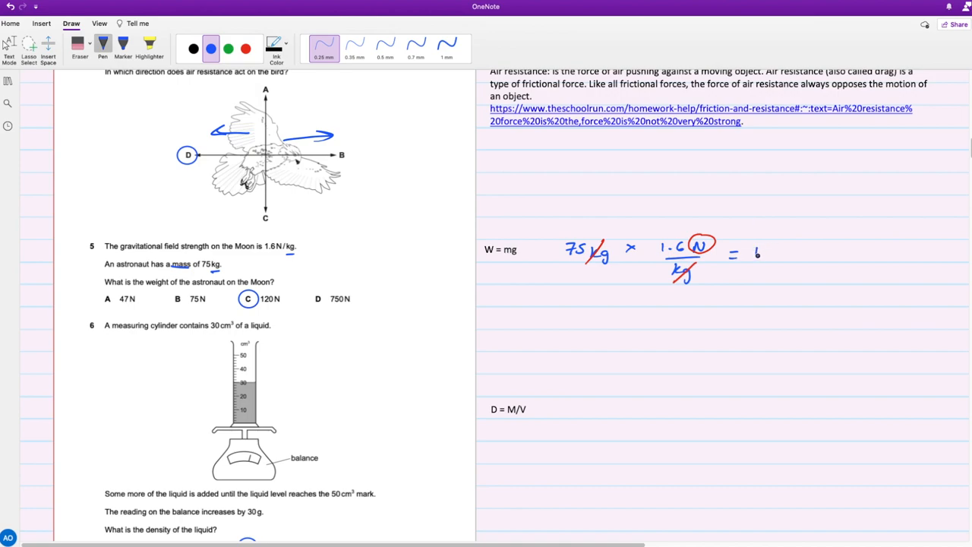
left_click_drag(757, 250, 798, 255)
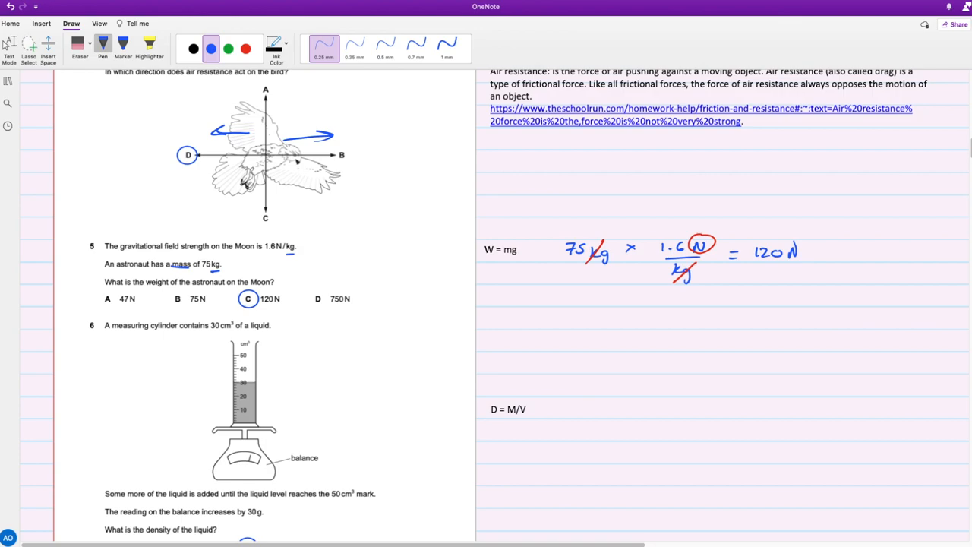
Step: Write 50 − 30 = 20 cm³, mark the volume result, and density 30 g / 20 cm³ = 1.5 g/cm³
scroll("down", 3)
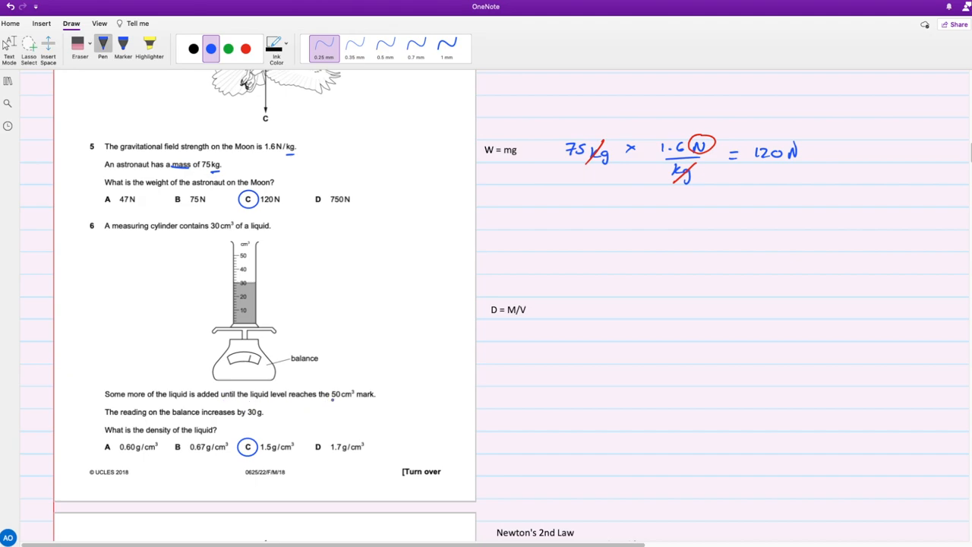
left_click_drag(327, 401, 357, 402)
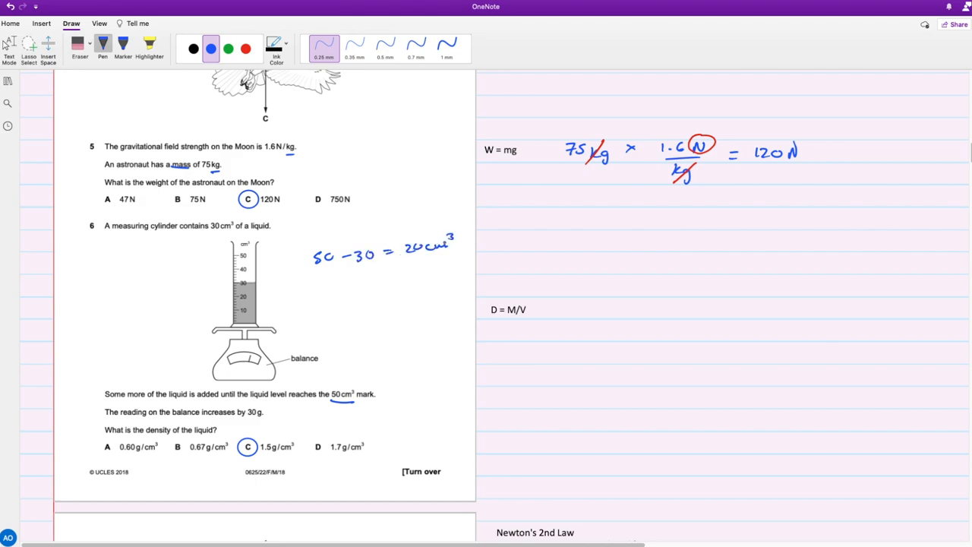
left_click(149, 39)
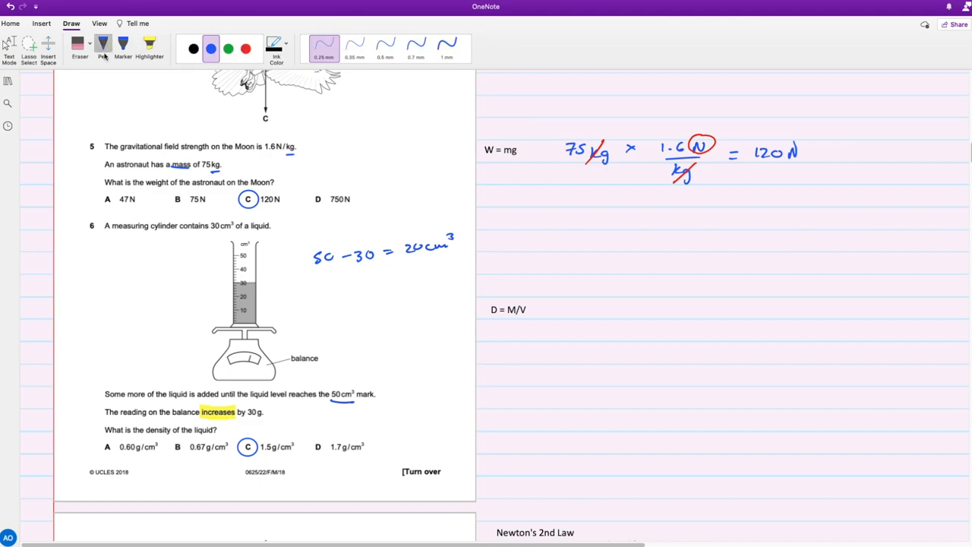
left_click_drag(410, 259, 449, 258)
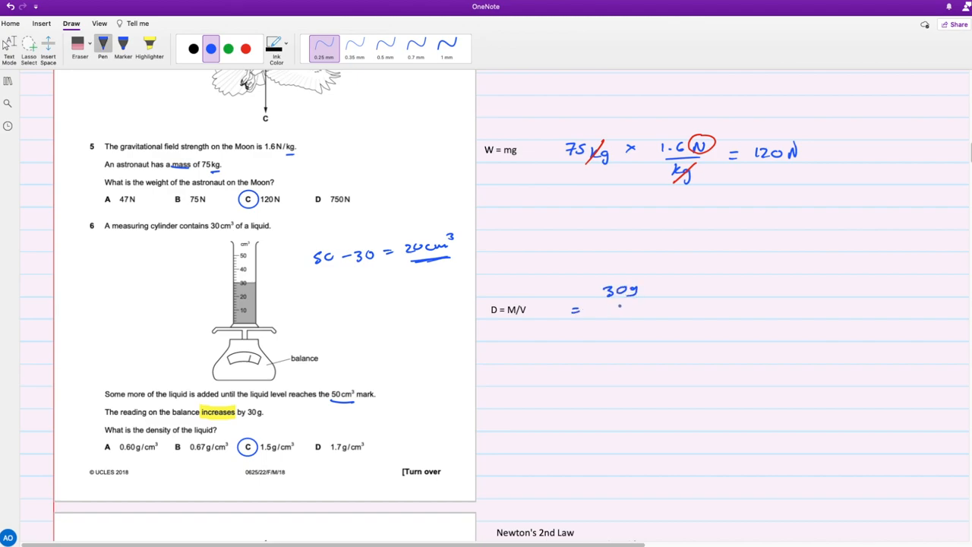
left_click_drag(608, 319, 656, 320)
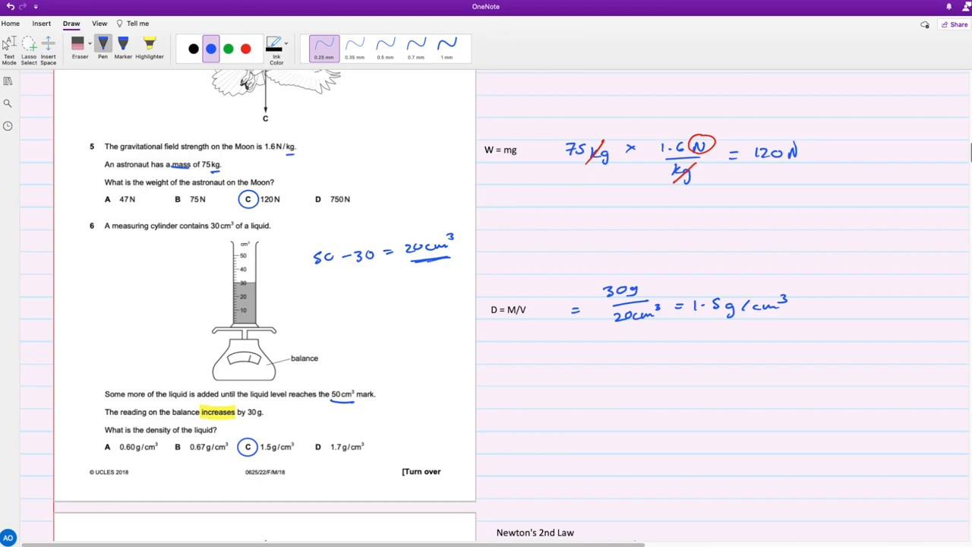
Step: Mark question 7's values and write a = (5.0 − 0)/0.60 = 25/3 = 8.3 m/s²
scroll("down", 3)
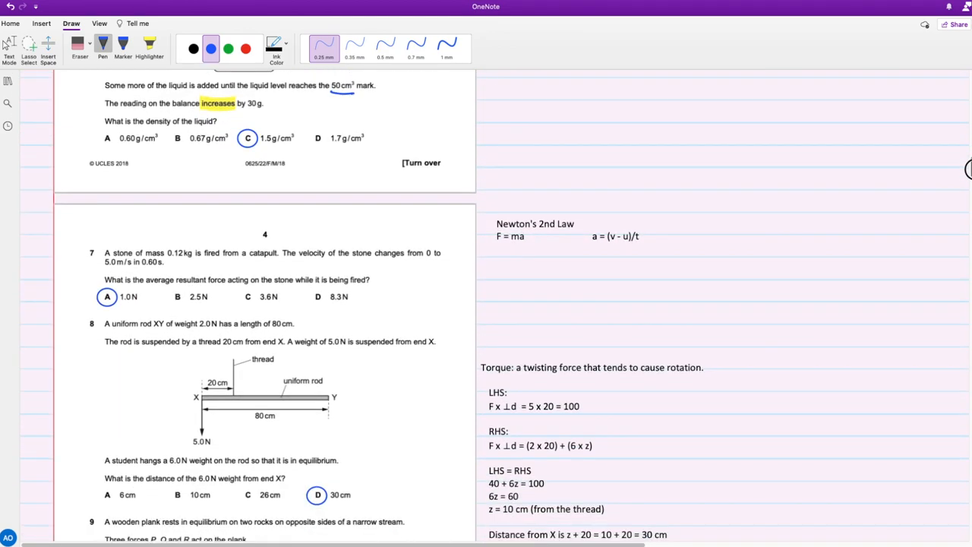
scroll("down", 3)
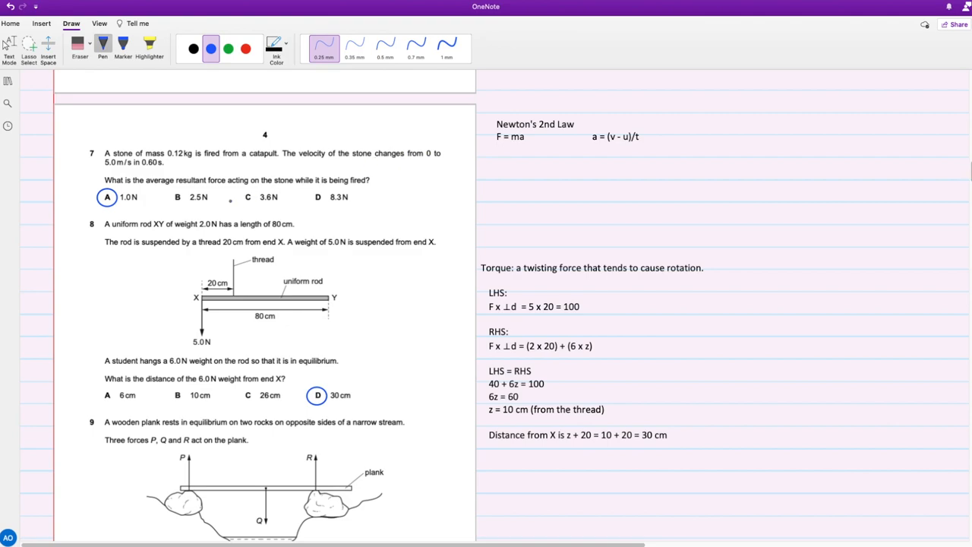
left_click_drag(97, 159, 103, 167)
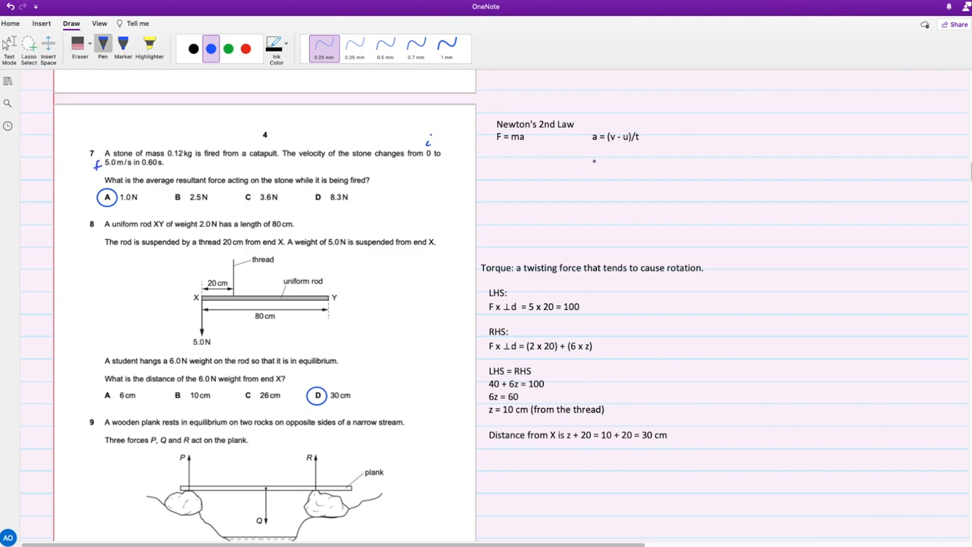
left_click_drag(591, 161, 608, 161)
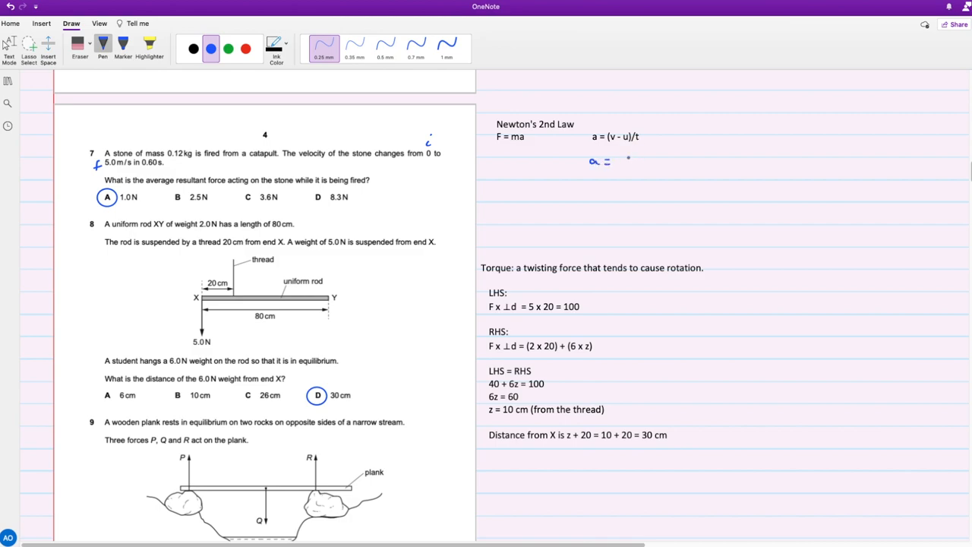
left_click_drag(620, 157, 657, 157)
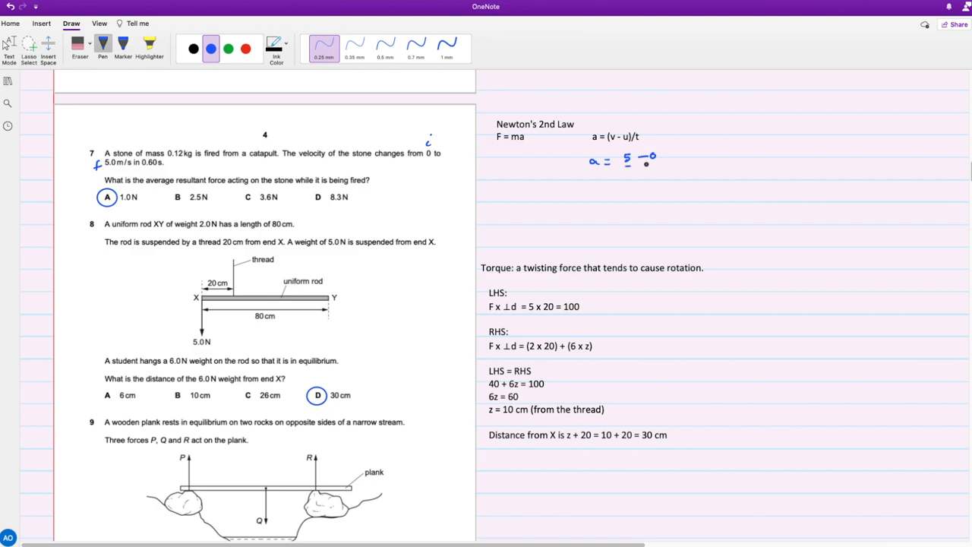
left_click_drag(639, 170, 661, 173)
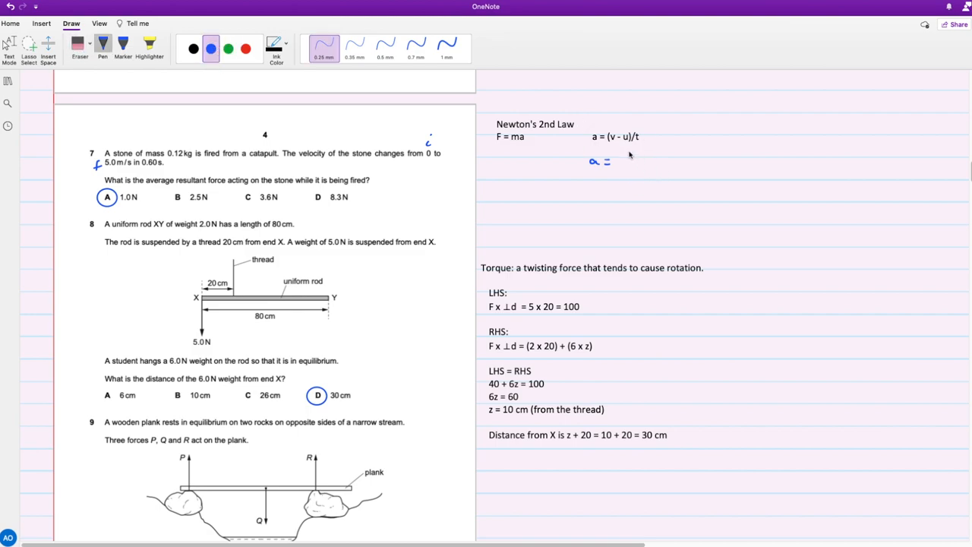
left_click_drag(621, 155, 626, 159)
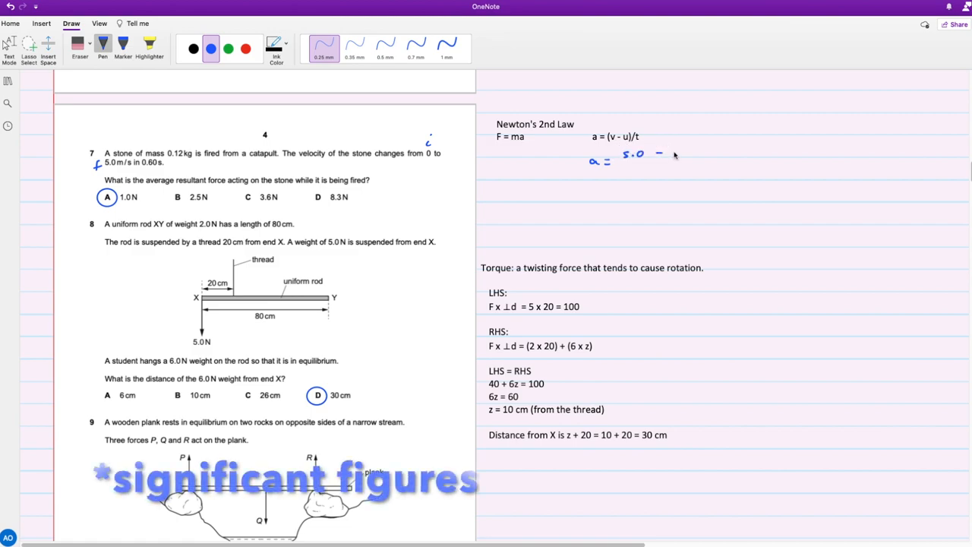
left_click_drag(661, 155, 684, 155)
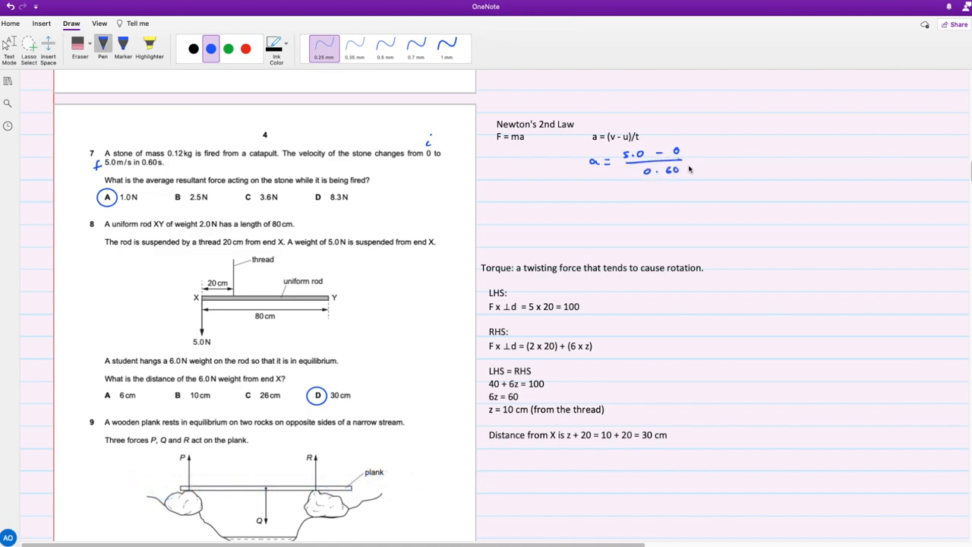
left_click_drag(692, 161, 706, 161)
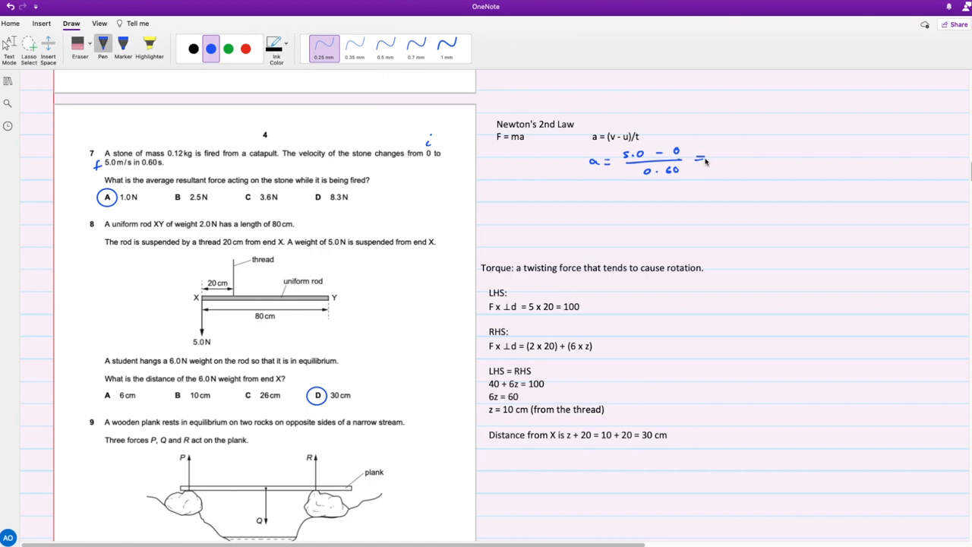
mouse_move(727, 155)
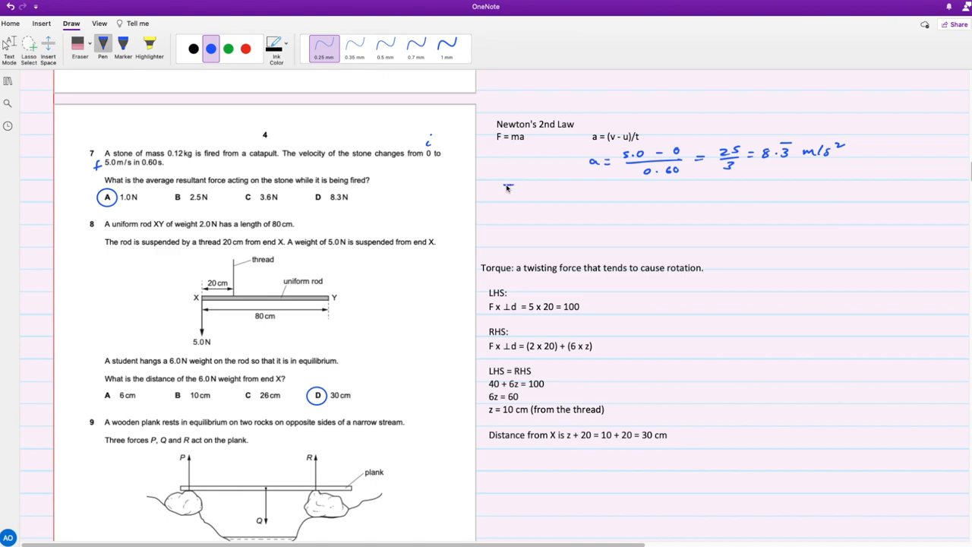
Step: Write F = 8.3 m/s² × 0.12 kg = 1 N = 1 kg m/s² below the acceleration
left_click_drag(503, 194, 524, 191)
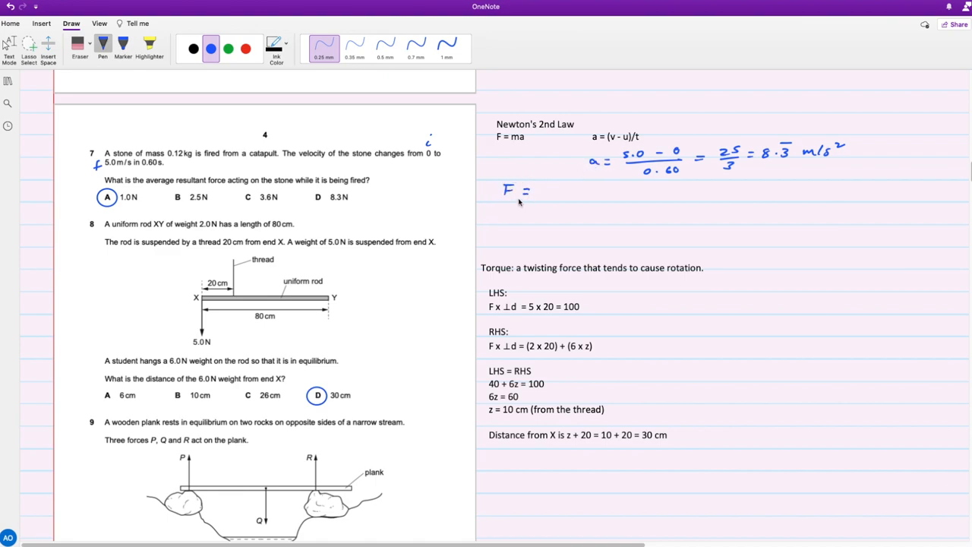
type("8.3 x 0.12 =")
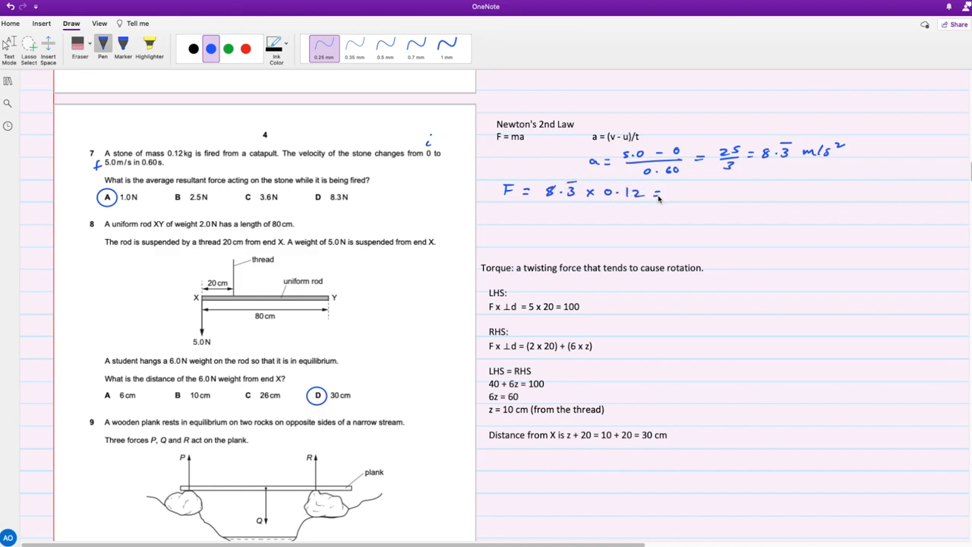
mouse_move(666, 206)
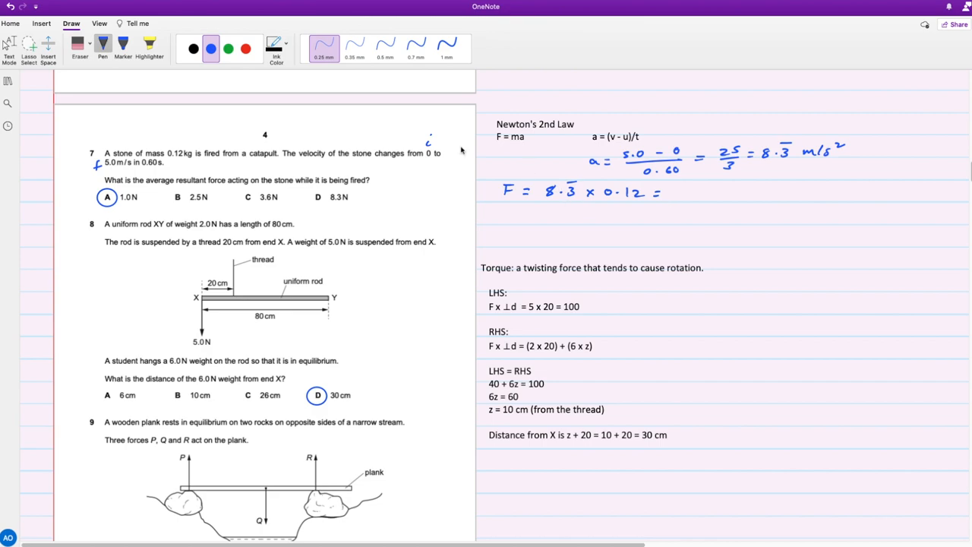
left_click_drag(544, 213, 581, 213)
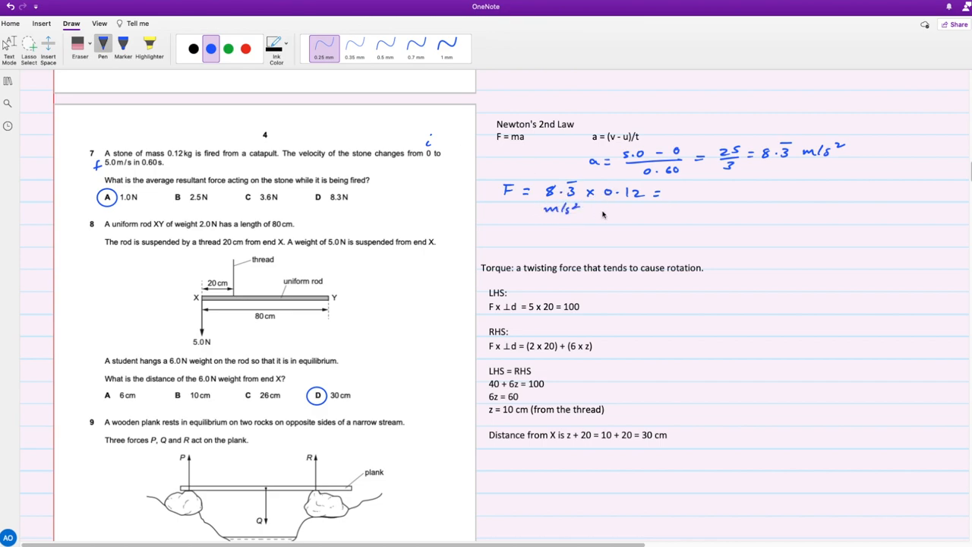
type("kg")
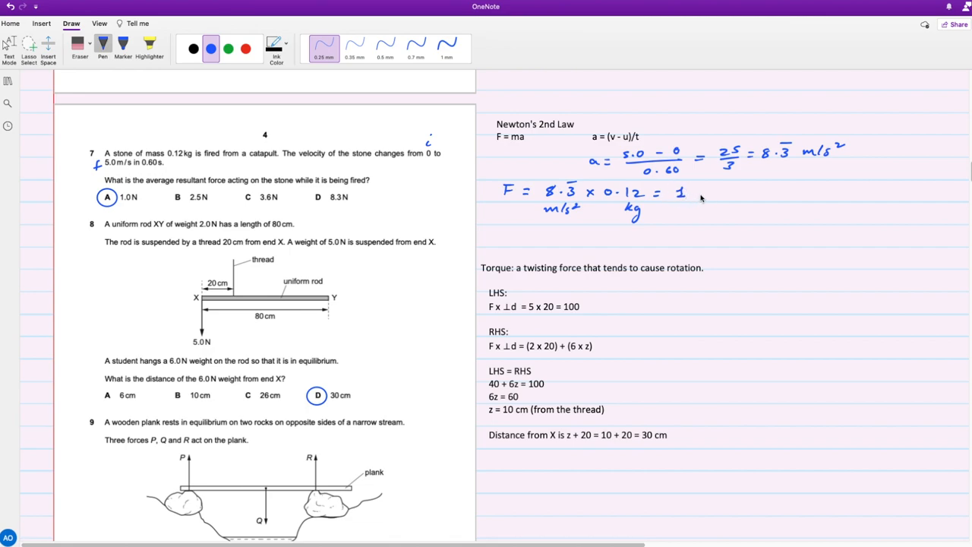
type("N")
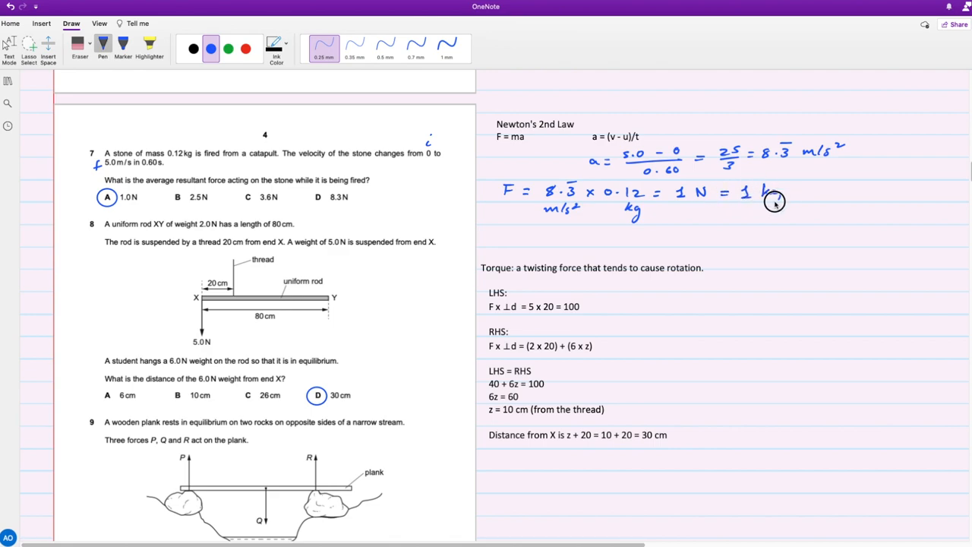
left_click_drag(760, 192, 851, 191)
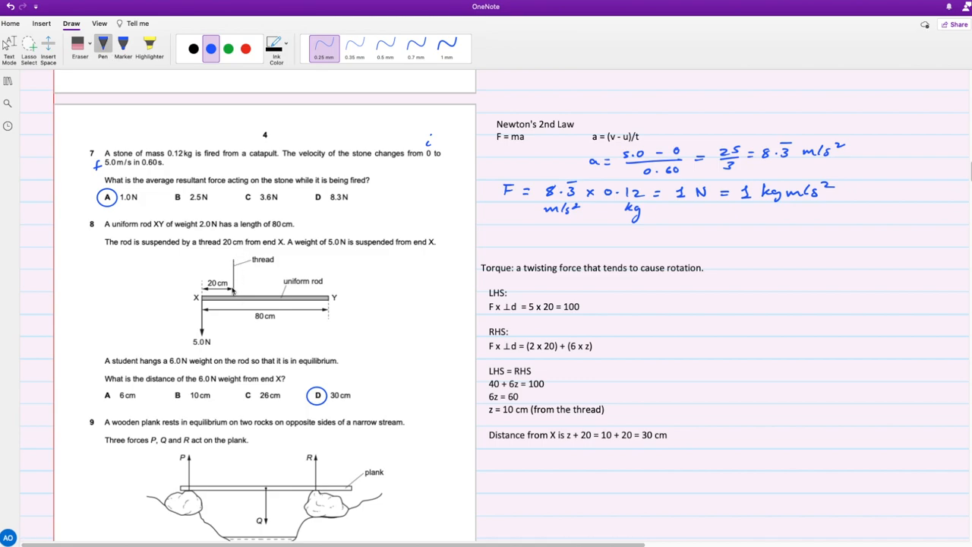
mouse_move(379, 255)
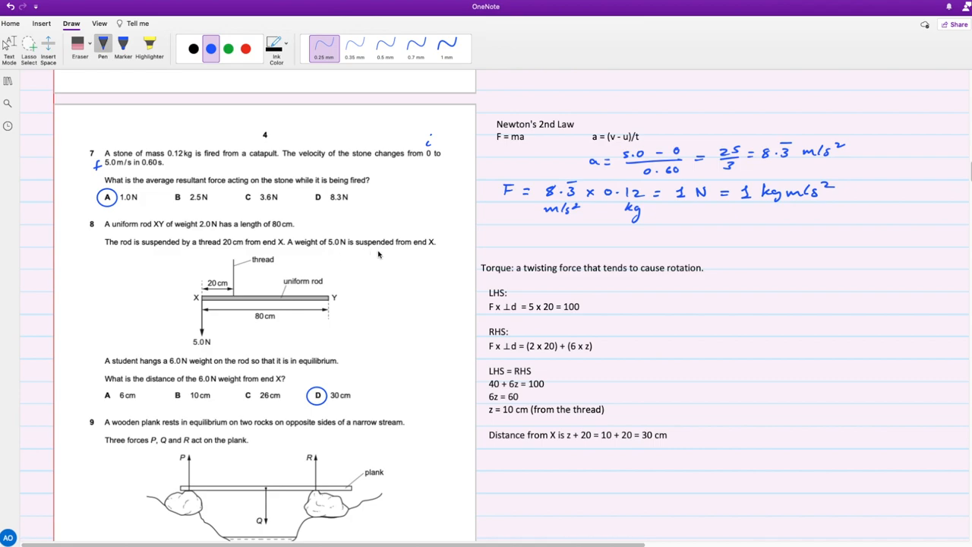
mouse_move(413, 256)
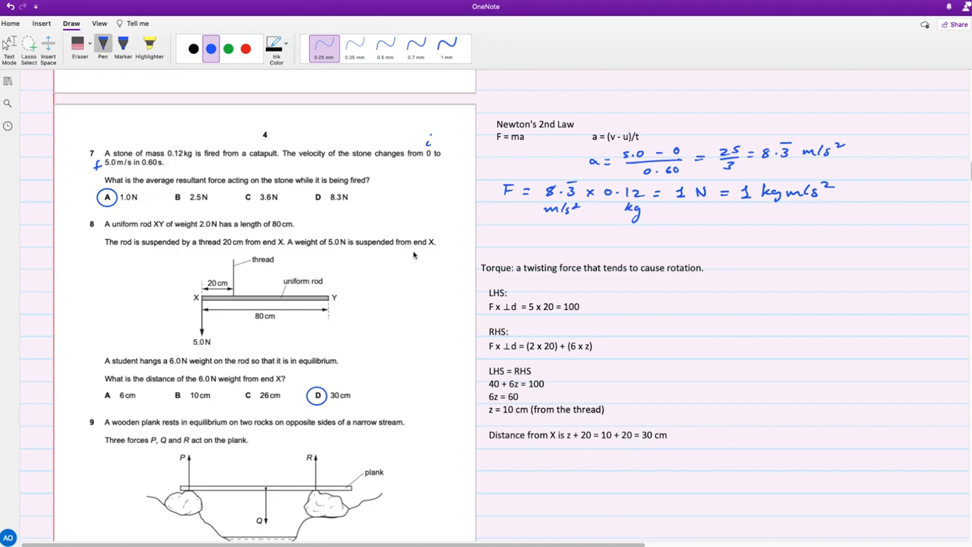
mouse_move(185, 377)
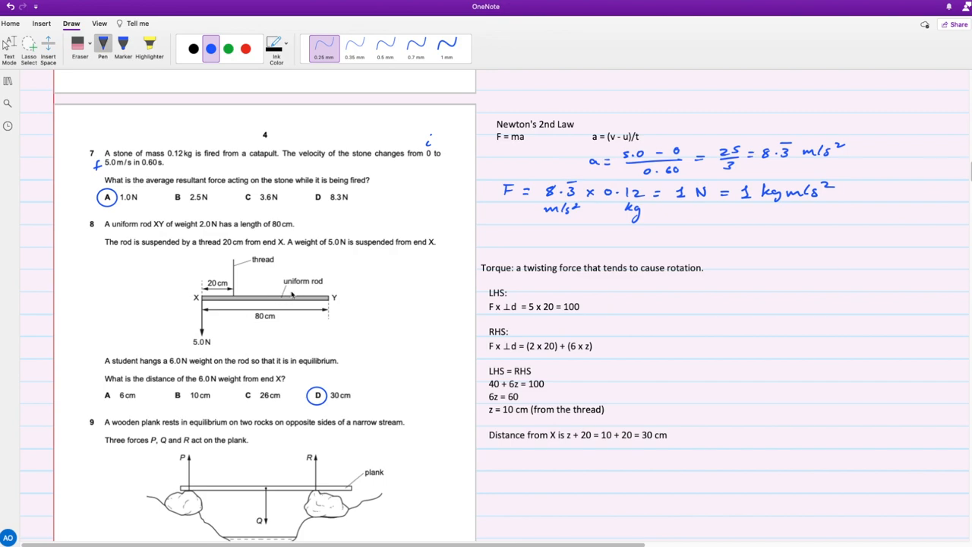
Step: Undo a stray arrow sketch and underline the rod's weight of 2.0 N in blue
left_click_drag(182, 289, 179, 313)
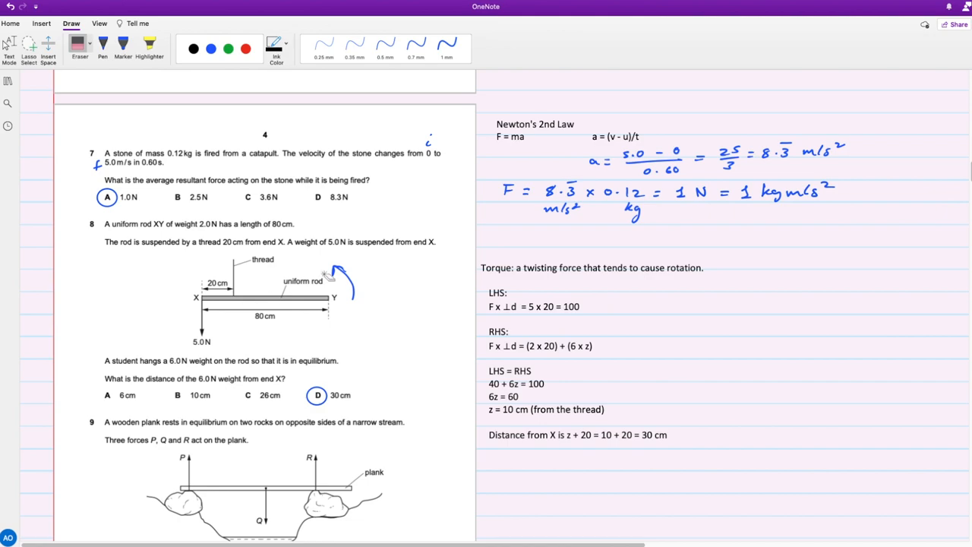
left_click(208, 47)
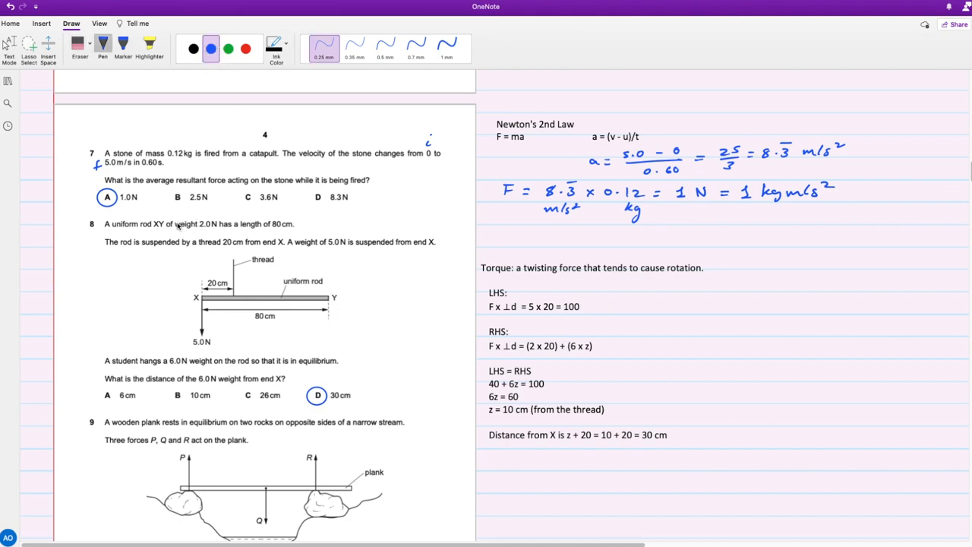
left_click_drag(177, 231, 213, 231)
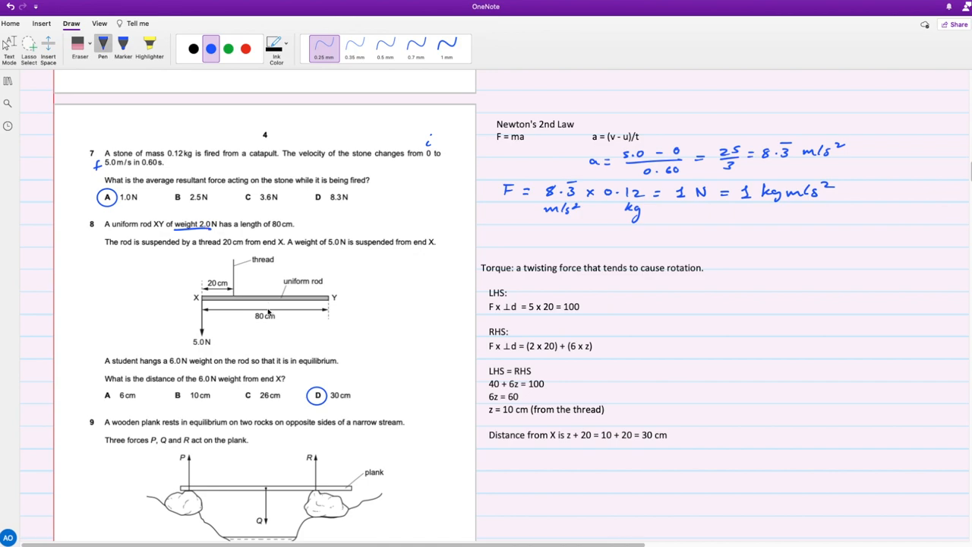
mouse_move(265, 304)
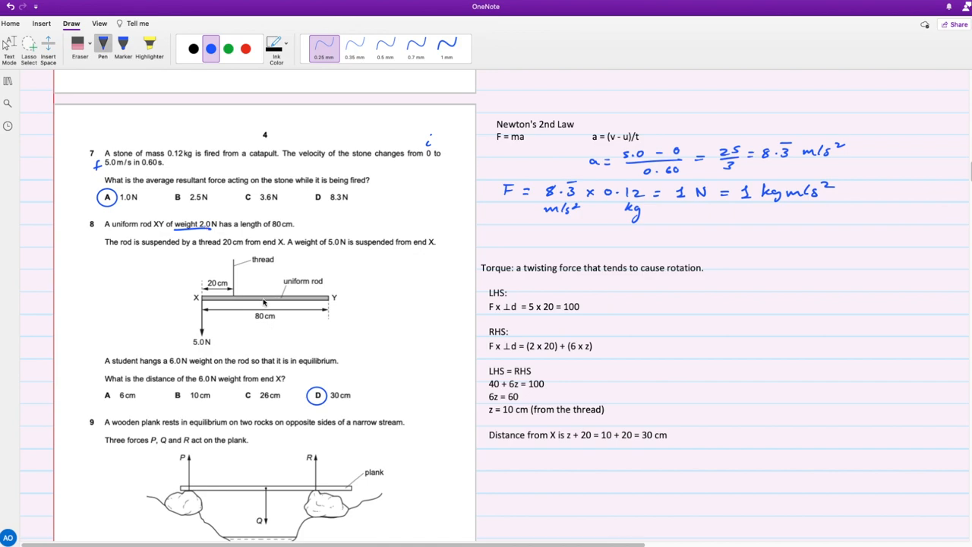
Step: Draw the 2.0 N weight as a downward arrow at the rod's centre
left_click(261, 298)
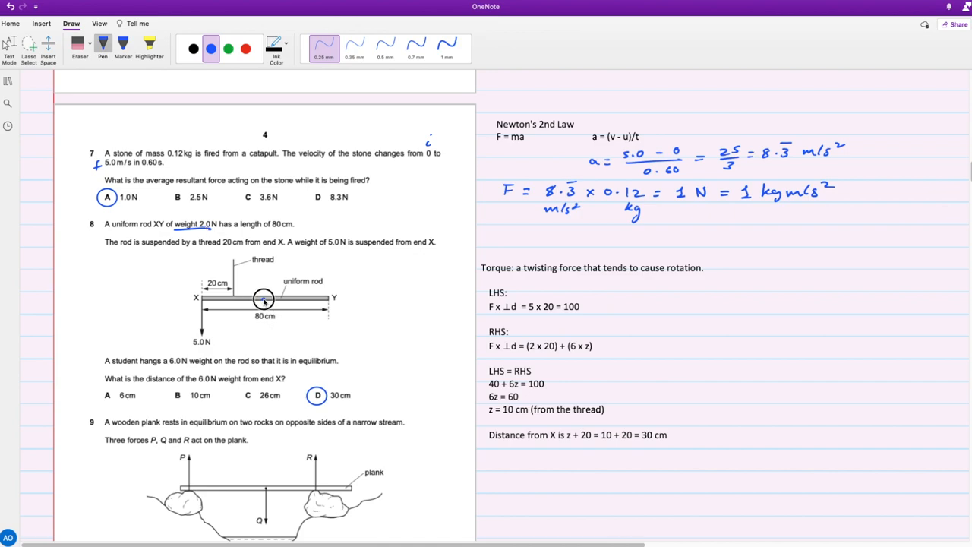
left_click_drag(262, 307, 262, 331)
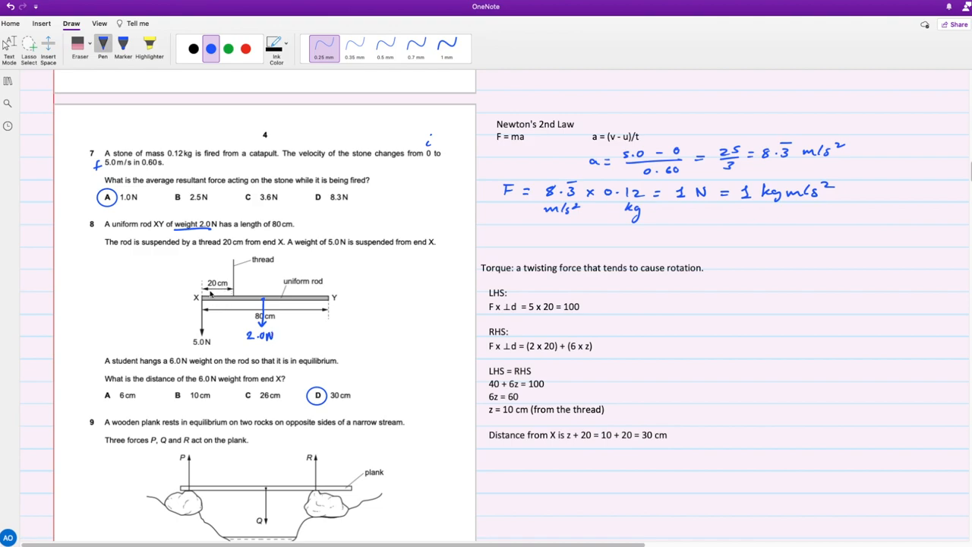
mouse_move(237, 301)
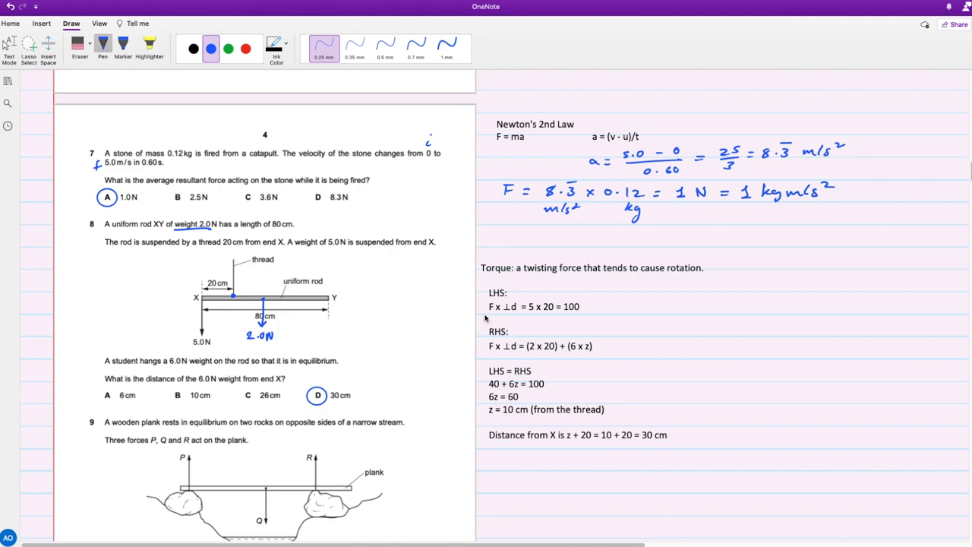
mouse_move(498, 308)
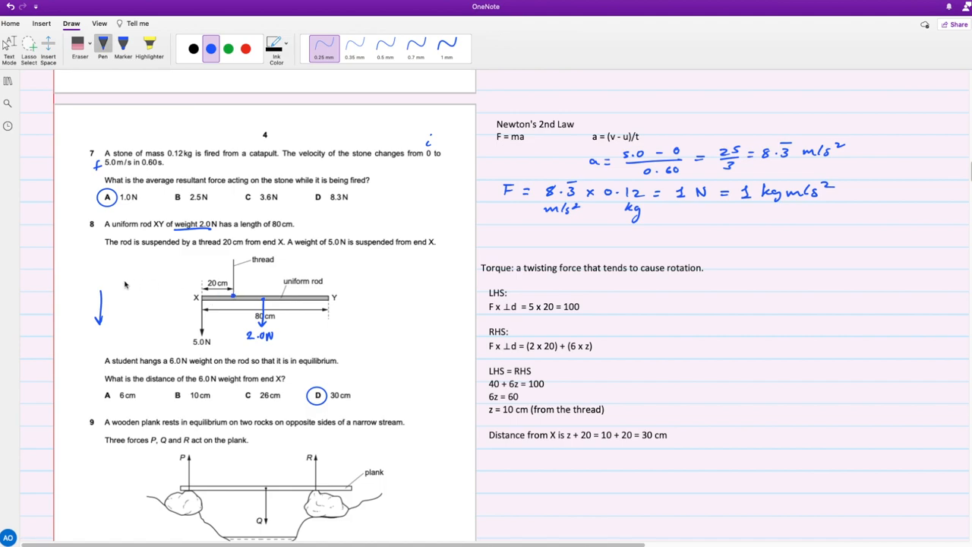
Step: Undo a stray margin sketch and draw a downward arrow near end Y labelled 6.0 N
left_click_drag(94, 301, 137, 287)
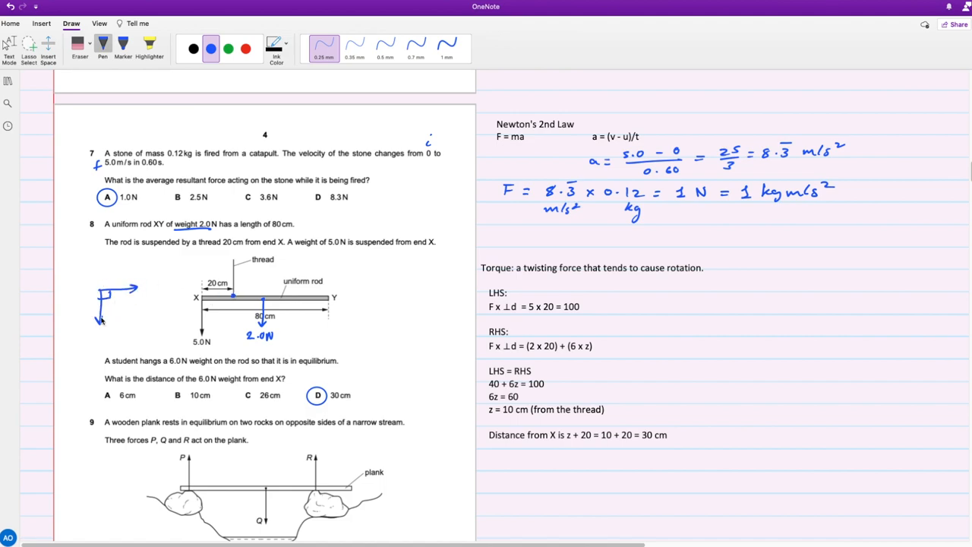
left_click(209, 47)
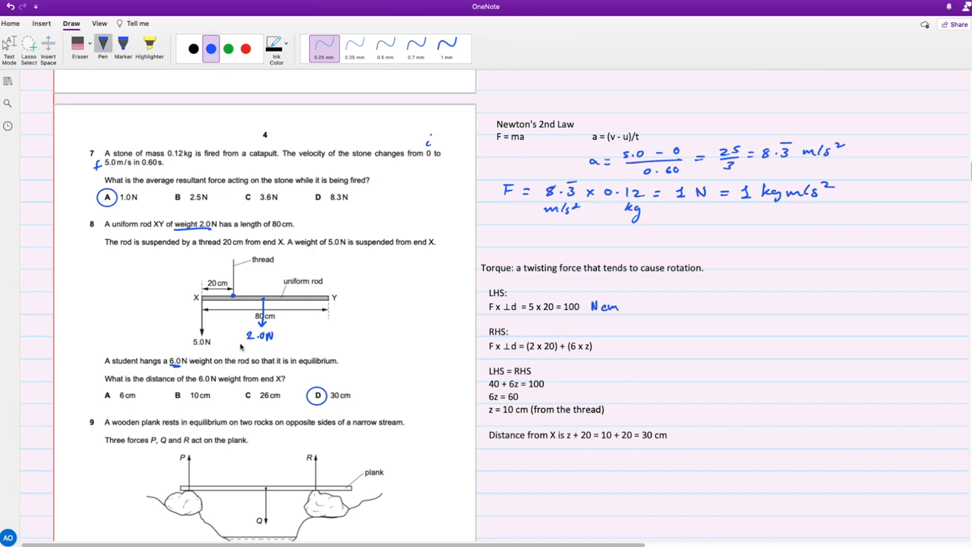
left_click_drag(306, 307, 307, 331)
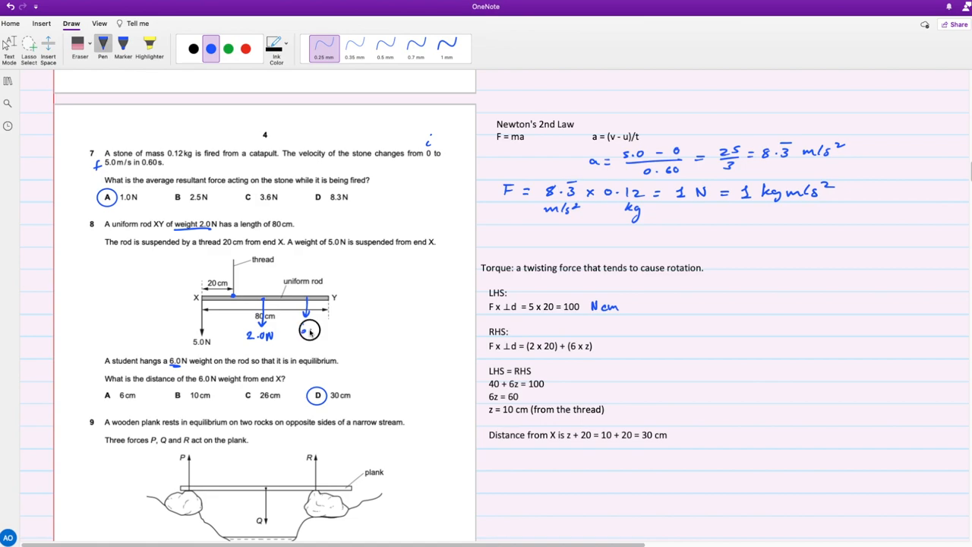
left_click_drag(304, 325, 326, 327)
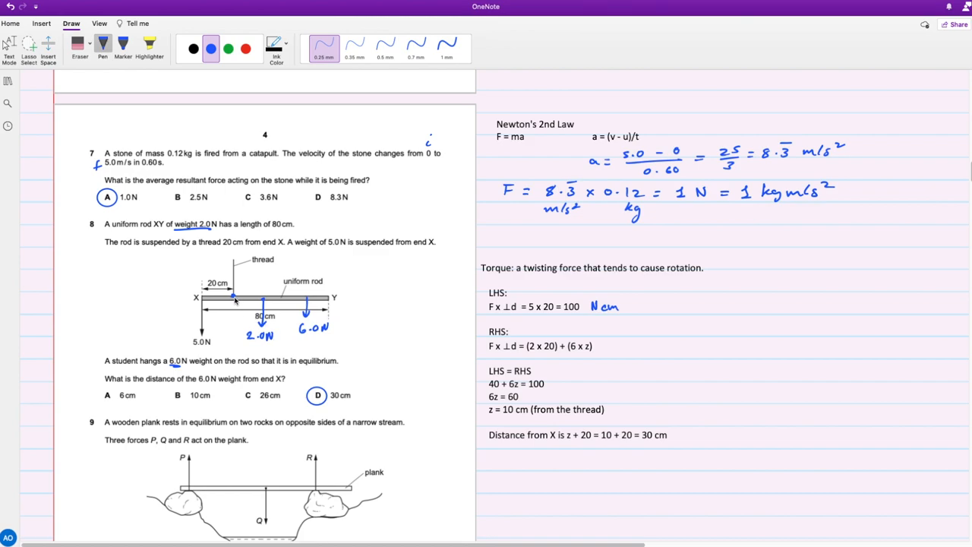
mouse_move(257, 332)
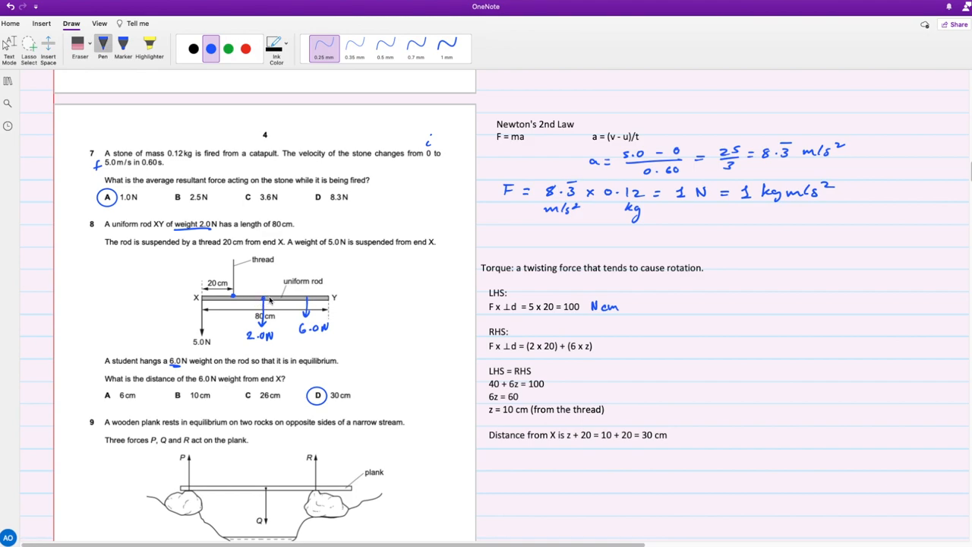
Step: Switch to green ink and mark the distances 20 and 40 on the rod
left_click(231, 46)
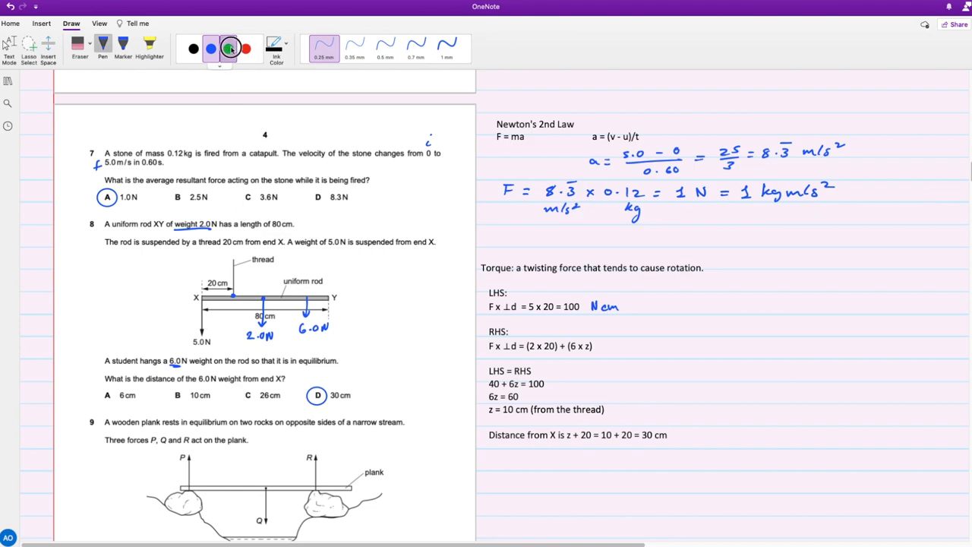
left_click(231, 45)
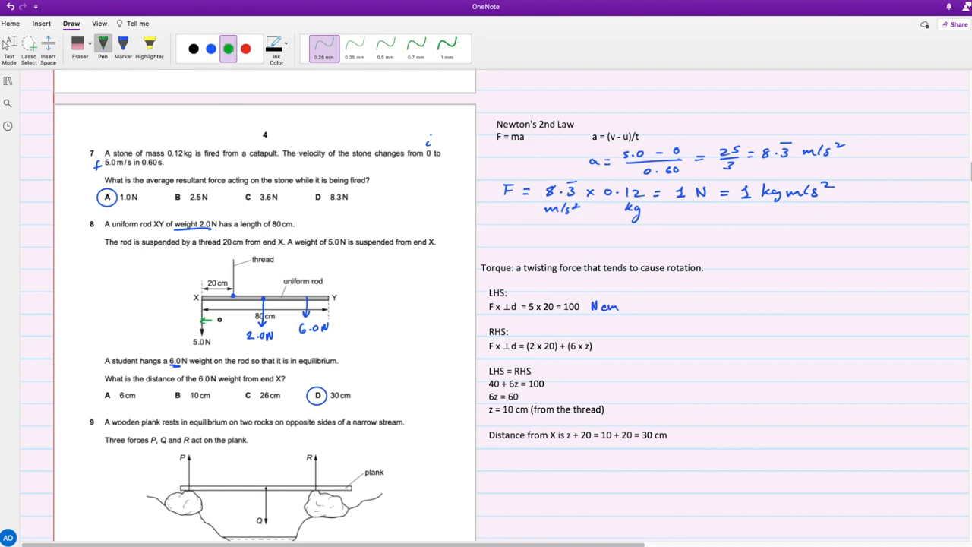
left_click_drag(205, 325, 261, 317)
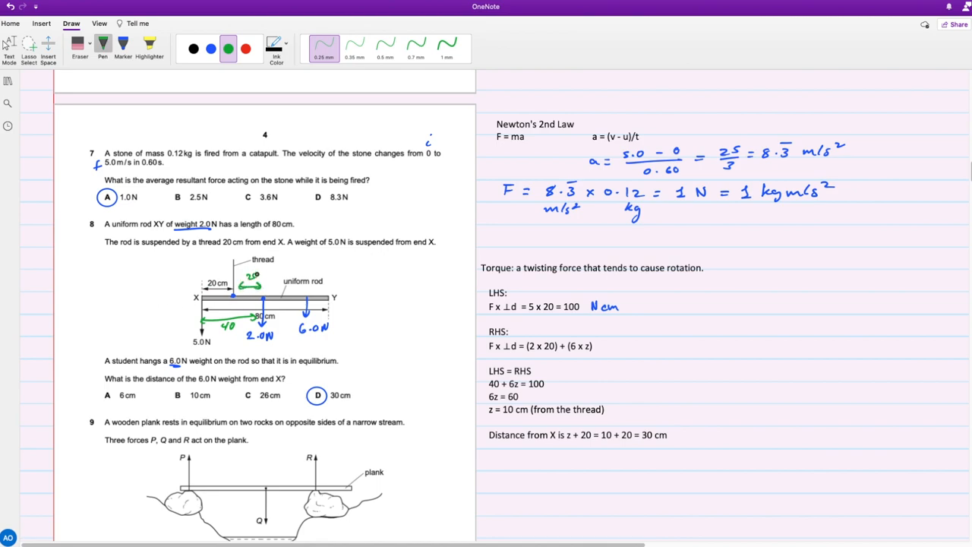
Step: Write 80 − 20 = 20 beside the diagram and underline 'from end X'
left_click_drag(68, 286, 89, 286)
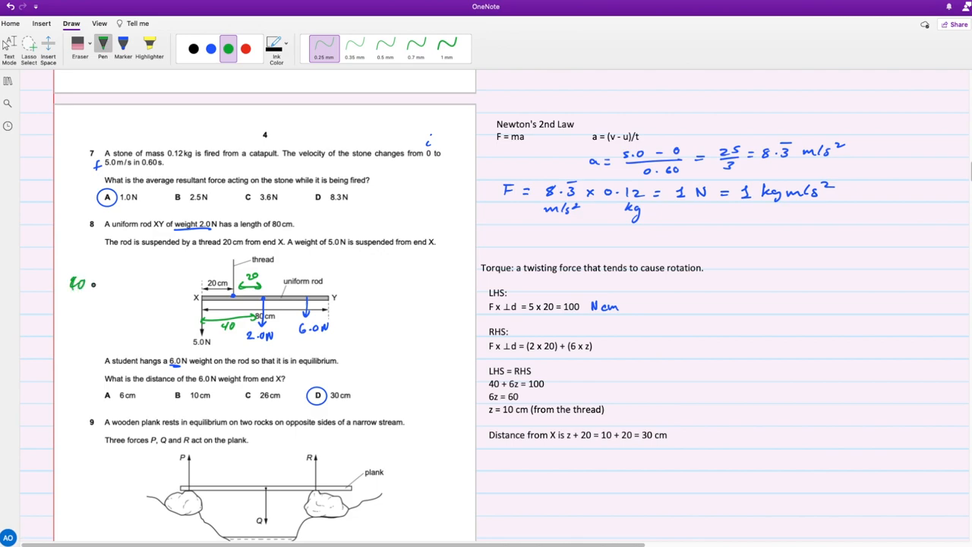
left_click_drag(84, 284, 152, 284)
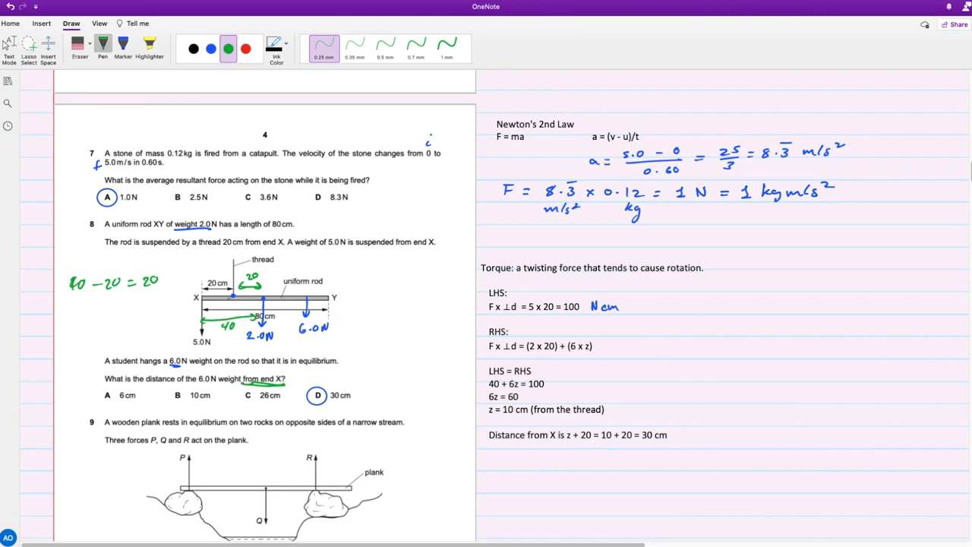
left_click_drag(644, 443, 667, 444)
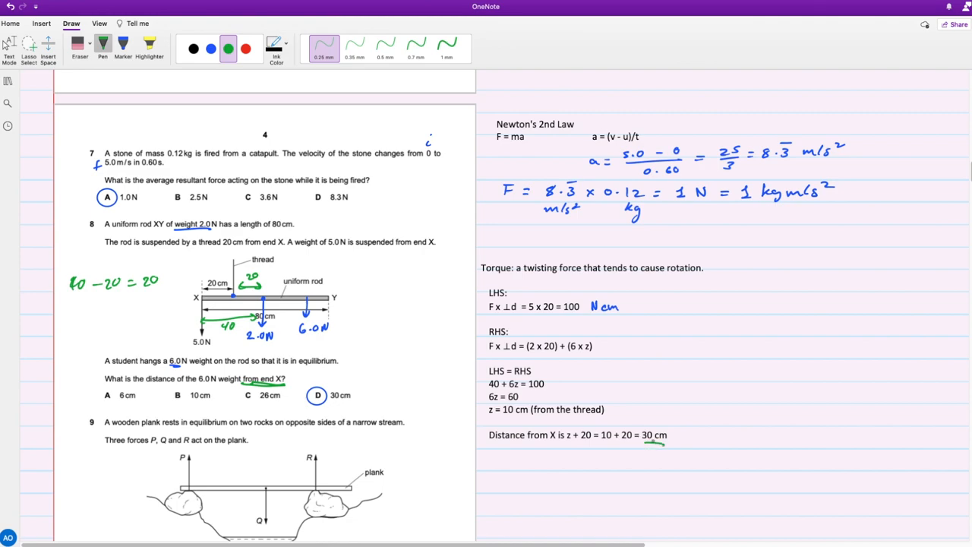
Step: Highlight the word 'equilibrium' in question 9
scroll("down", 3)
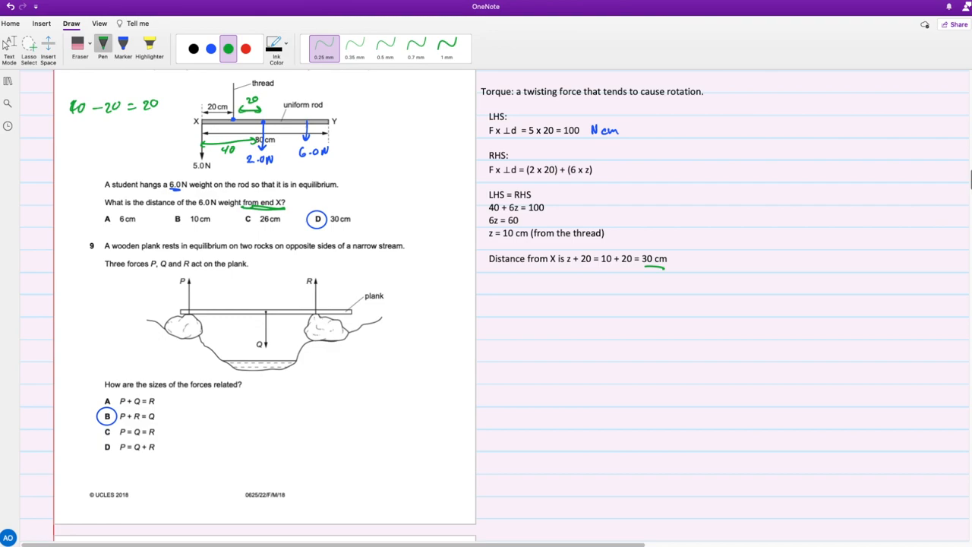
left_click(143, 38)
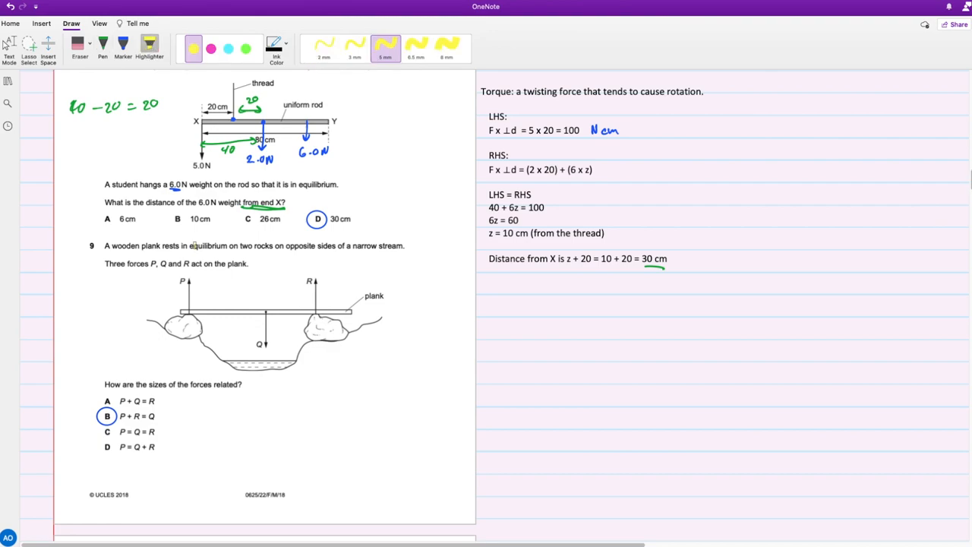
double_click(216, 247)
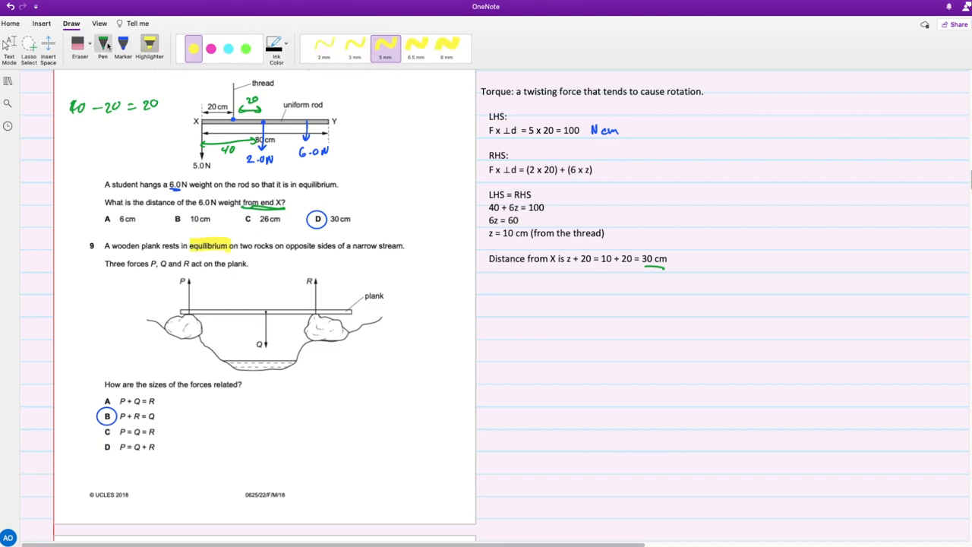
Step: Handwrite the relation P + R = Q in green beside the plank diagram
left_click(103, 43)
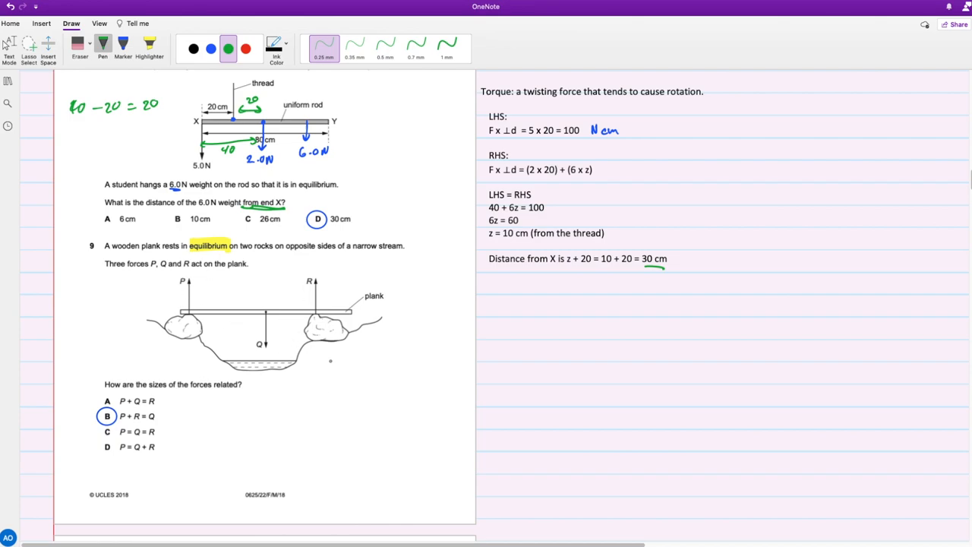
left_click_drag(312, 365, 350, 376)
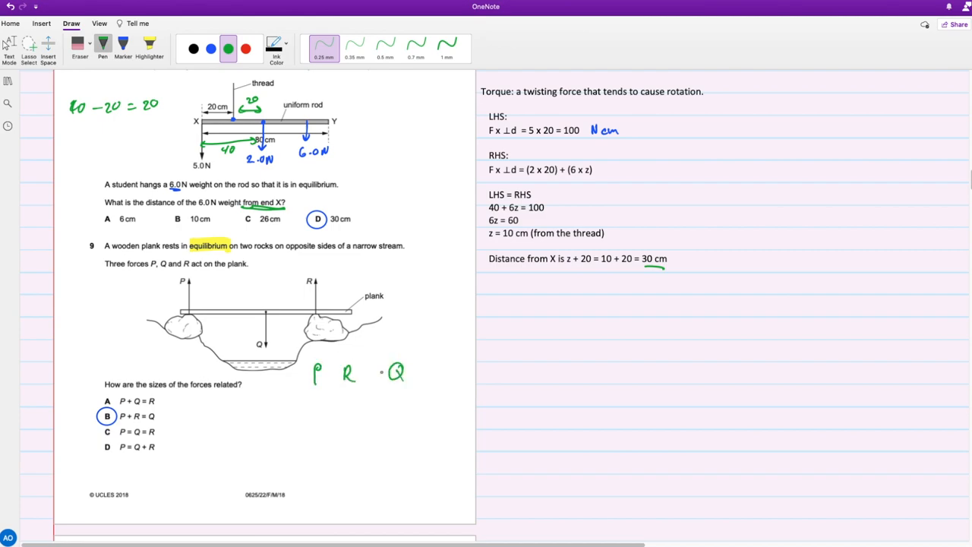
left_click_drag(327, 373, 372, 374)
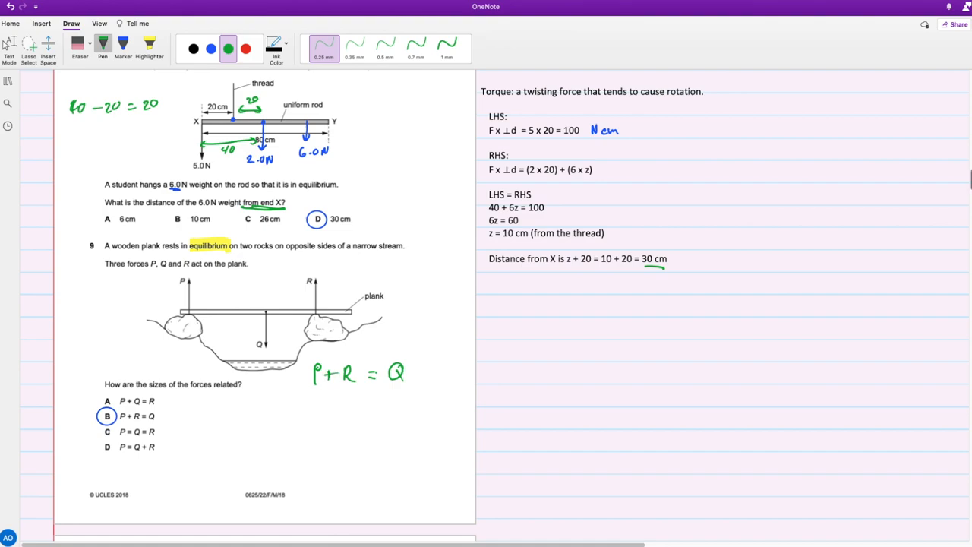
scroll("down", 3)
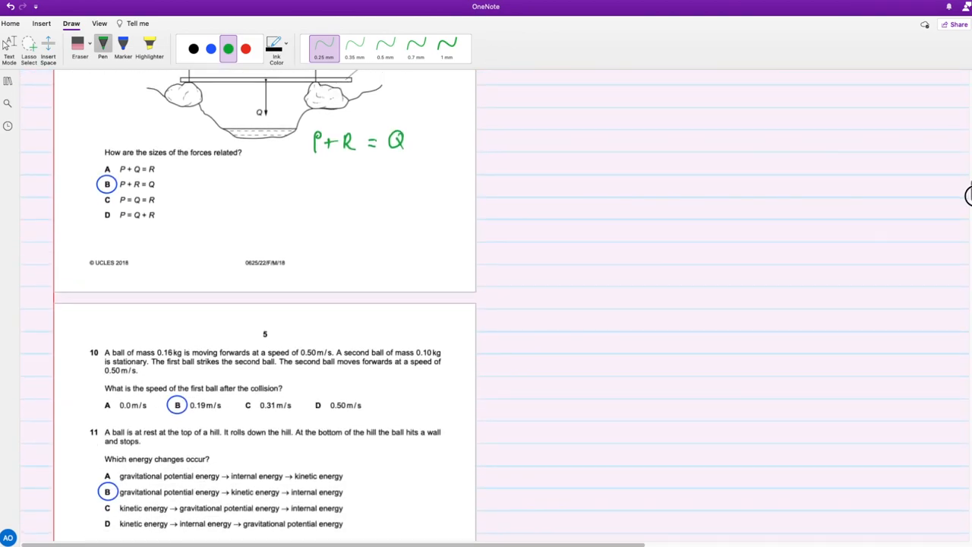
Step: Sketch the first ball for question 10 and label it 0.16 kg
scroll("down", 3)
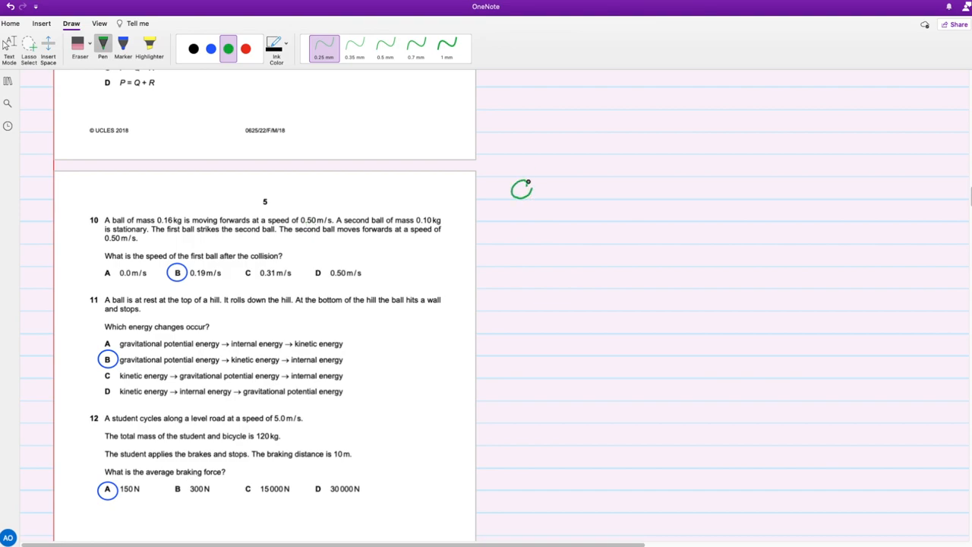
left_click_drag(524, 173, 585, 173)
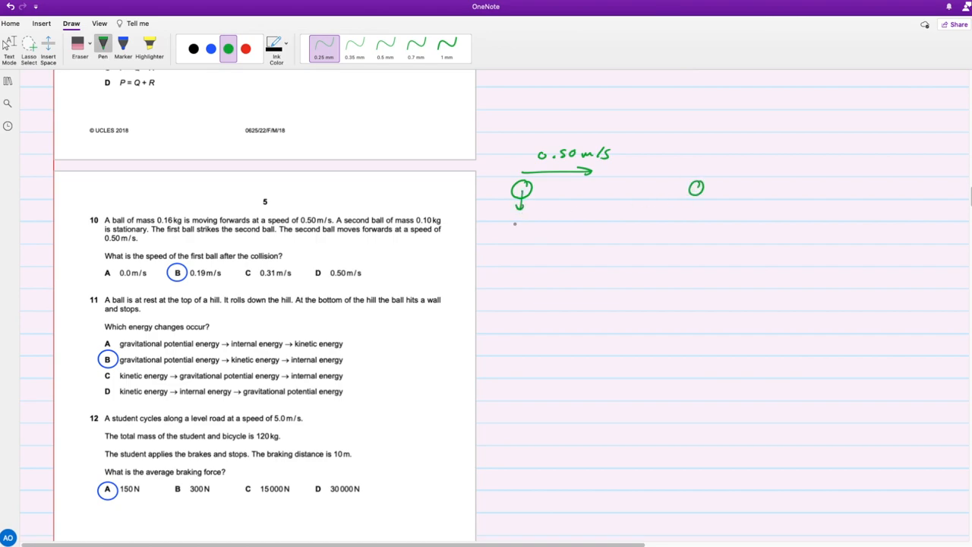
left_click_drag(504, 225, 555, 228)
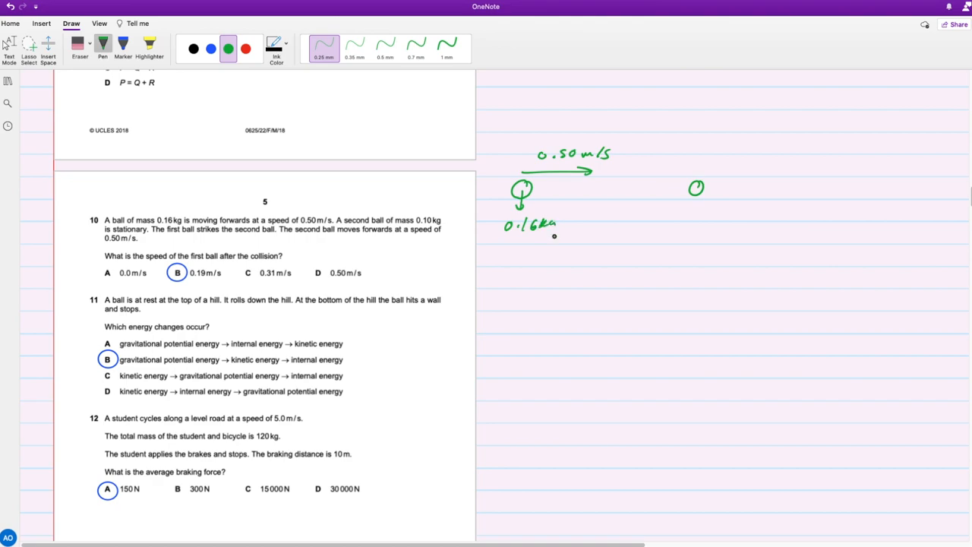
Step: Sketch the second ball with mass 0.10 kg and speed 0 m/s, underline key phrases and label the balls A and B
left_click_drag(697, 188, 698, 205)
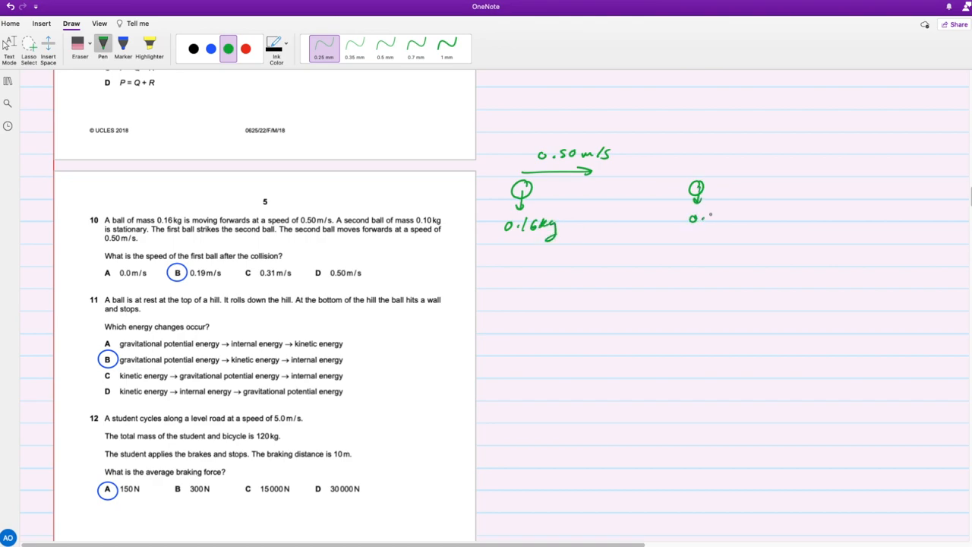
left_click_drag(687, 219, 741, 224)
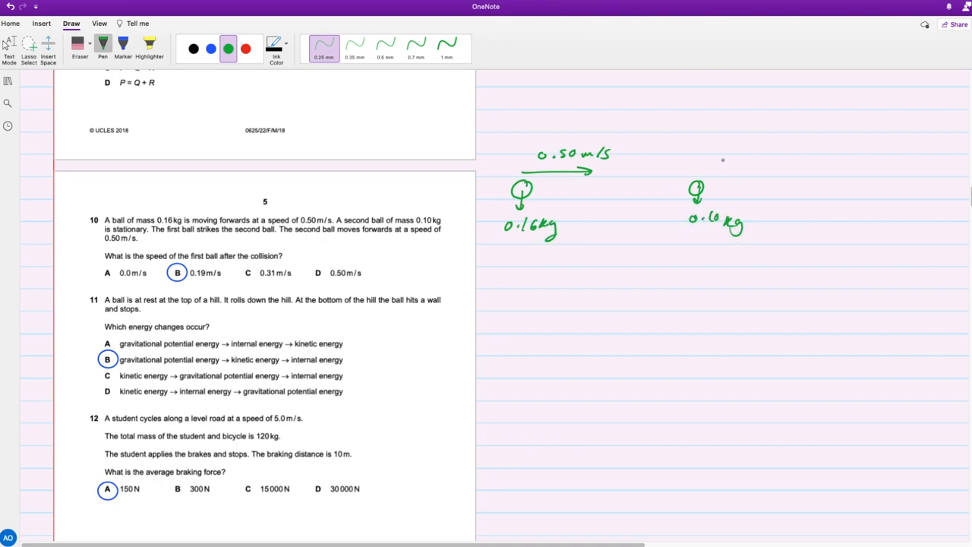
left_click_drag(696, 161, 732, 161)
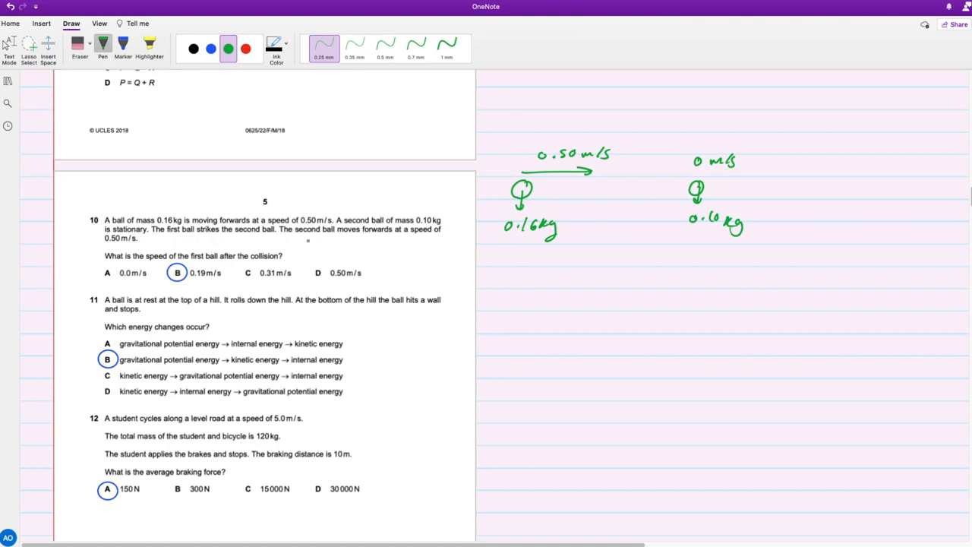
left_click_drag(327, 240, 388, 240)
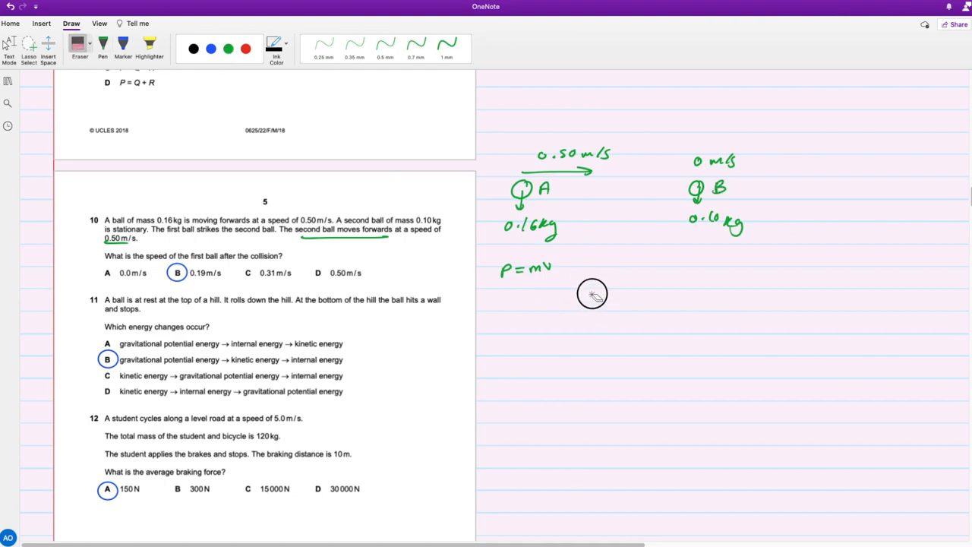
Step: Write mA1vA1 + mB1vB1 = mA2vA2 + mB2vB2 in green, then switch the ink to blue
left_click(228, 49)
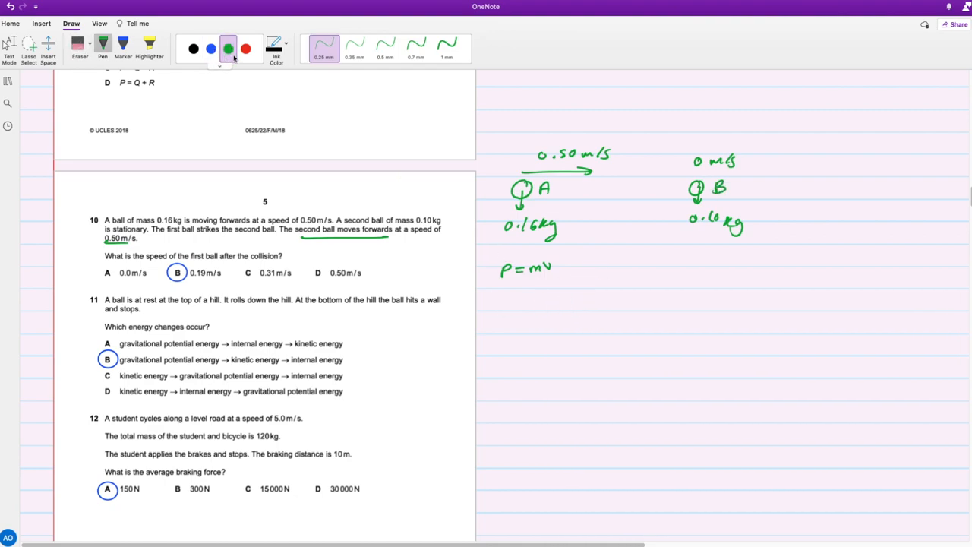
left_click_drag(555, 297, 565, 301)
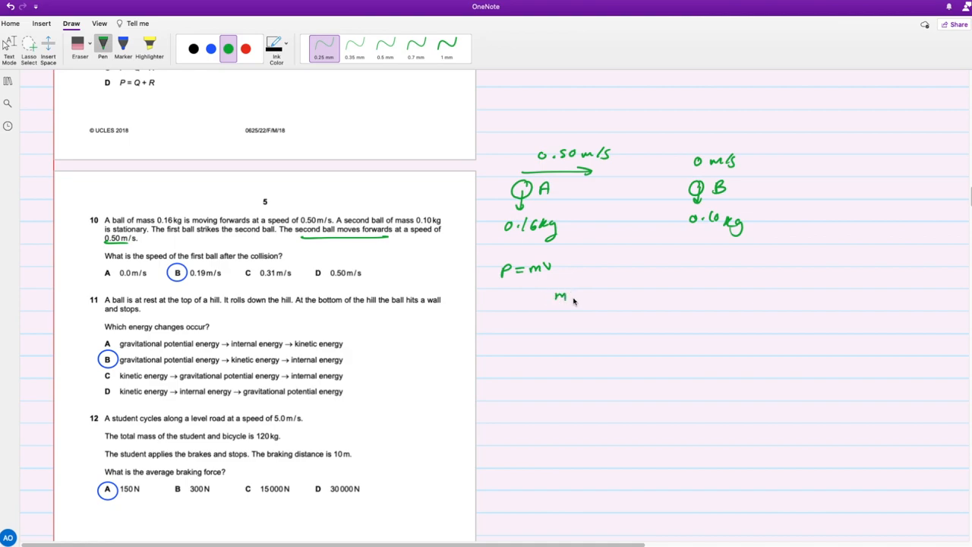
mouse_move(580, 304)
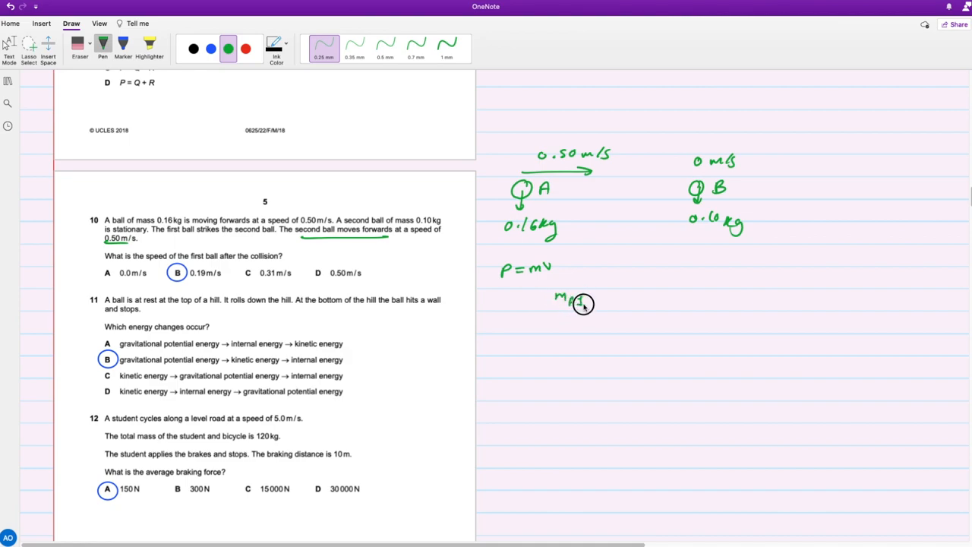
mouse_move(614, 292)
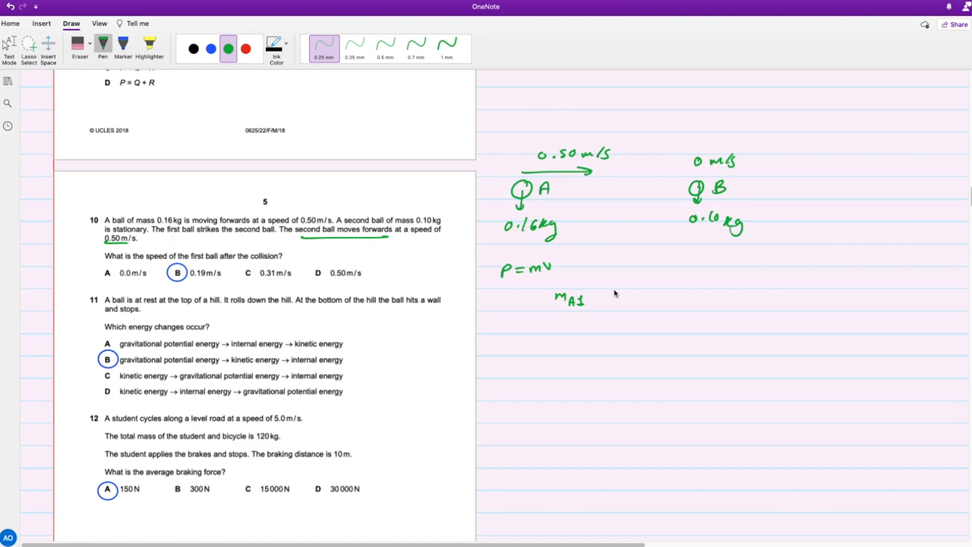
left_click_drag(590, 296, 600, 302)
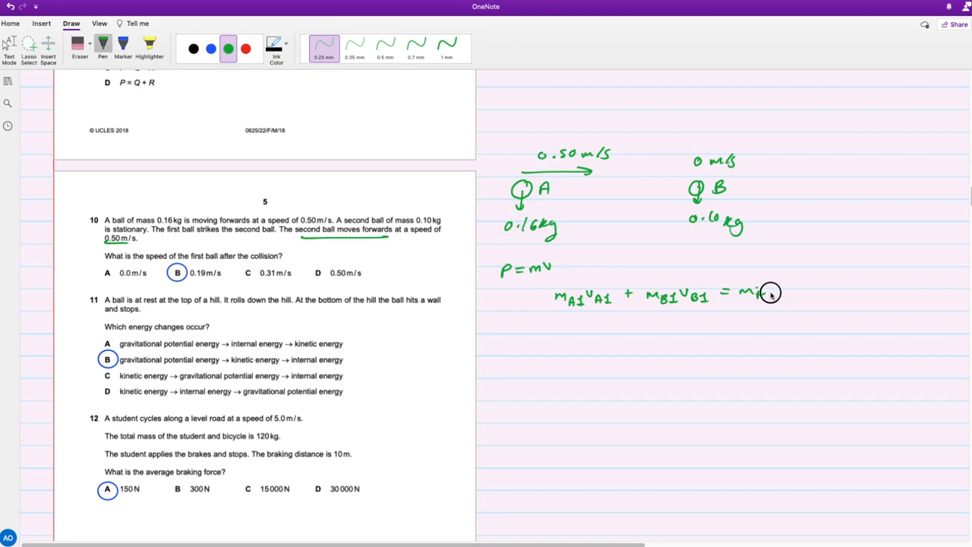
left_click_drag(757, 292, 790, 292)
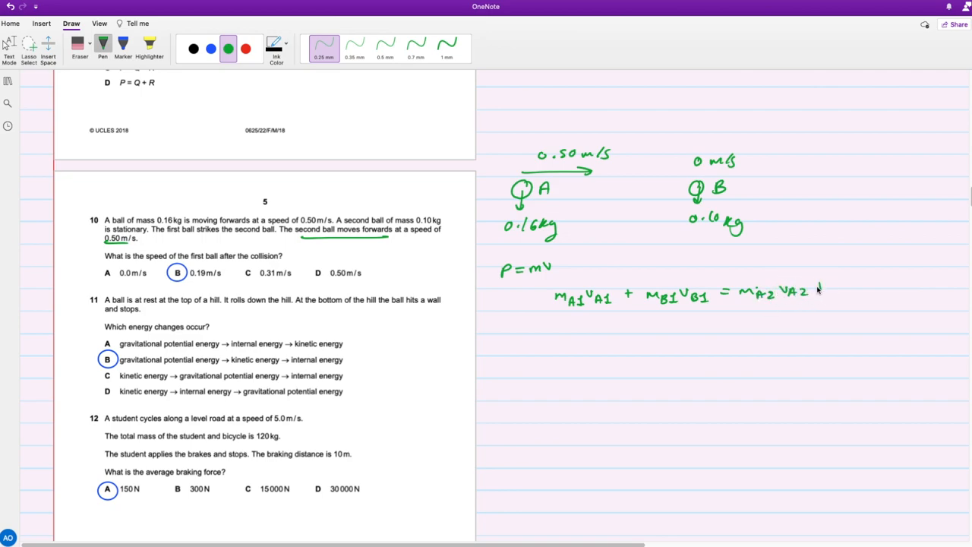
left_click_drag(818, 289, 863, 292)
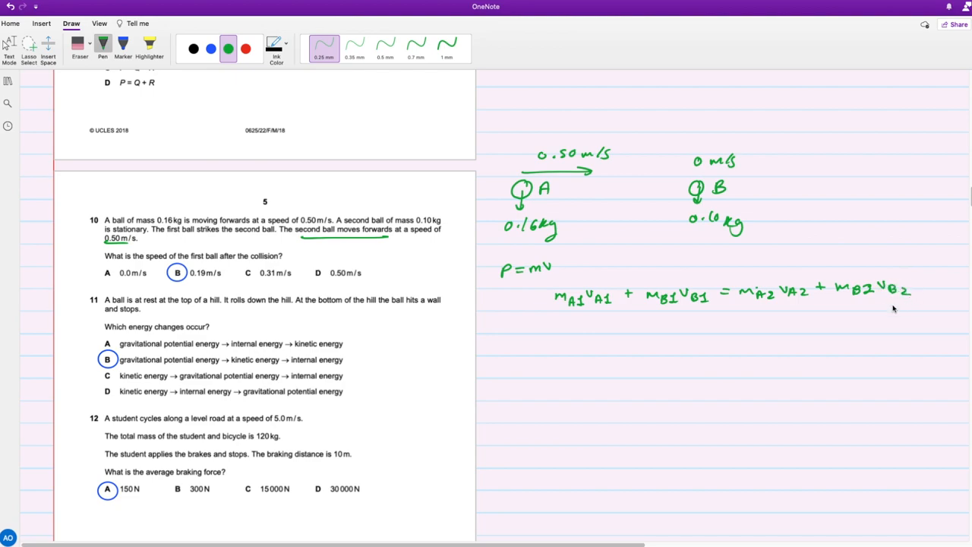
left_click(209, 47)
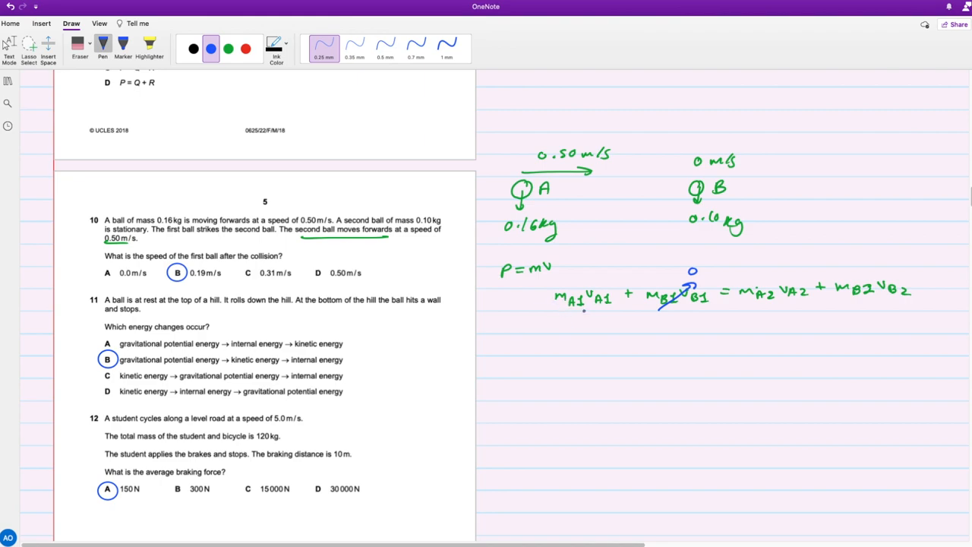
Step: Substitute values with vB1 = 0, giving 0.08 = 0.16vA2 + 0.10vB2 across the equation
left_click_drag(565, 337, 585, 337)
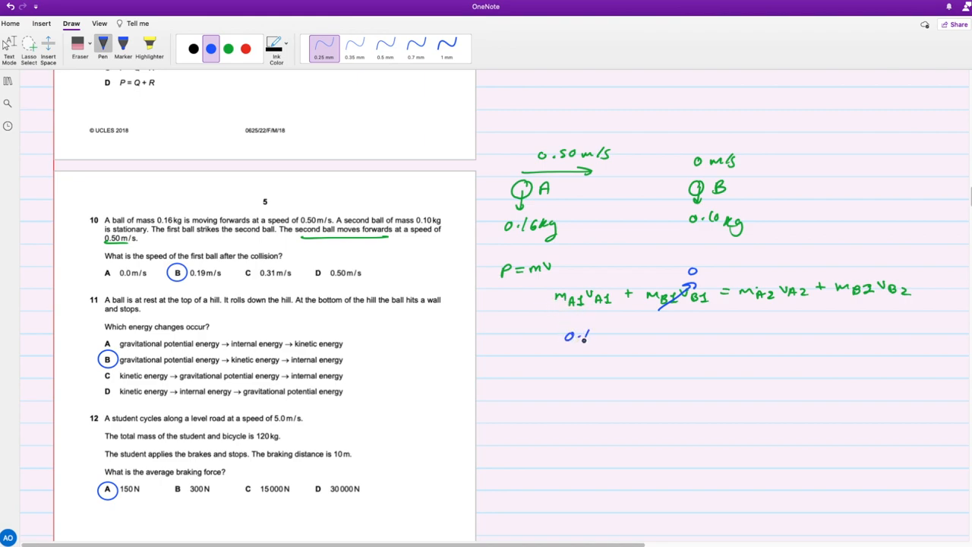
left_click_drag(577, 336, 596, 336)
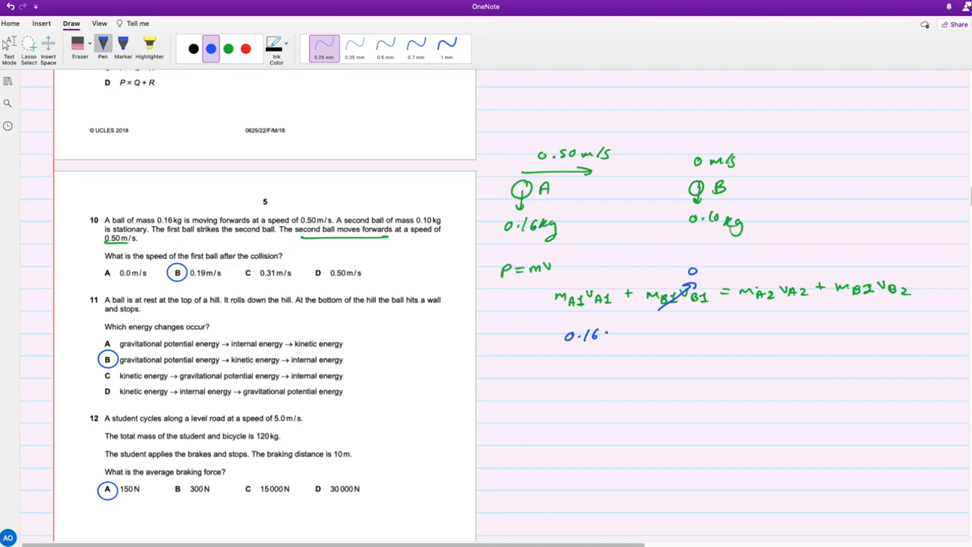
left_click_drag(608, 333, 669, 332)
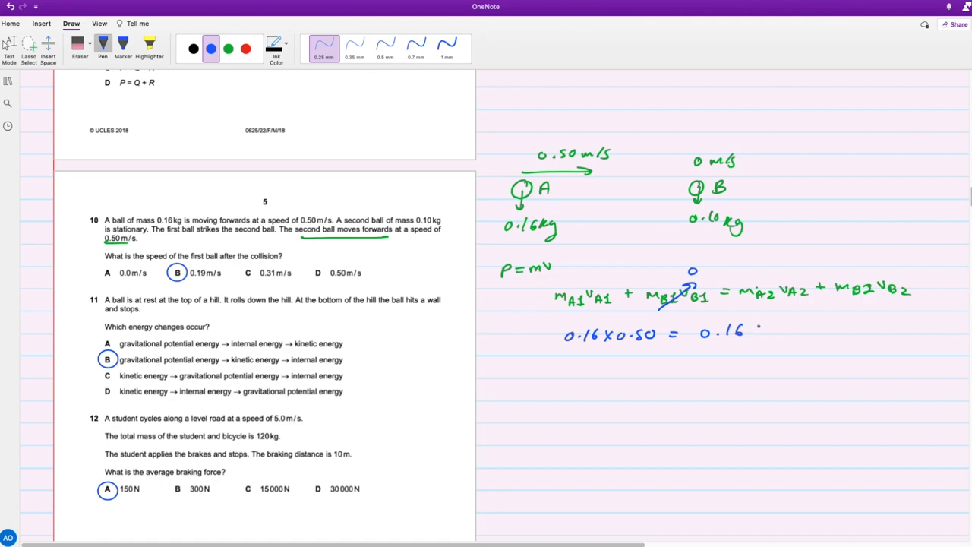
left_click_drag(753, 331, 771, 334)
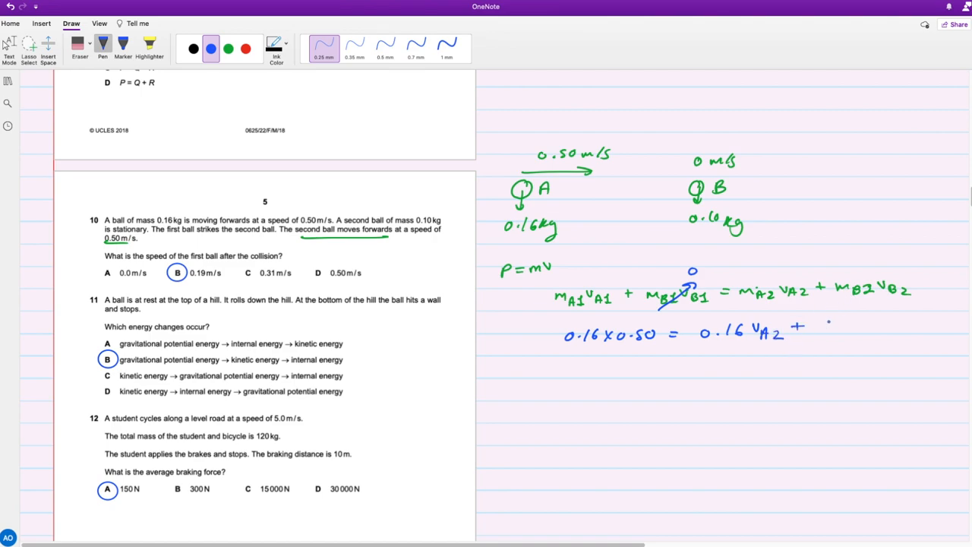
type("0.10x0.50")
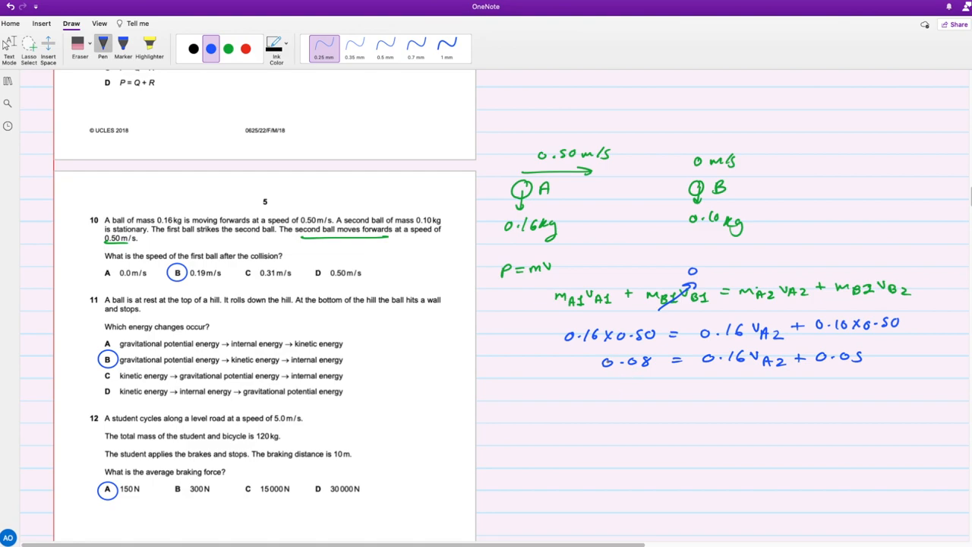
Step: Simplify to isolate vA2 and write the answer vA2 ≈ 0.19 m/s
left_click_drag(604, 388, 631, 395)
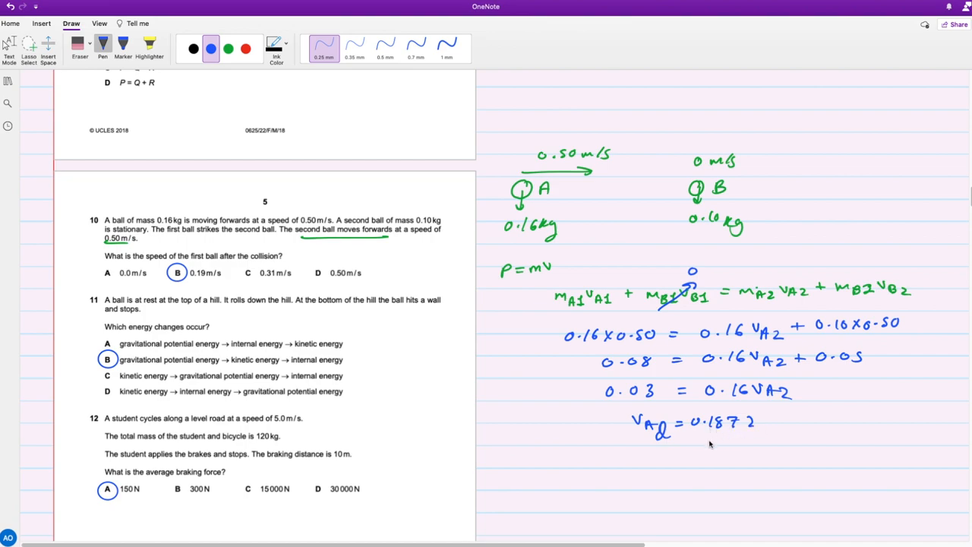
left_click_drag(772, 422, 787, 423)
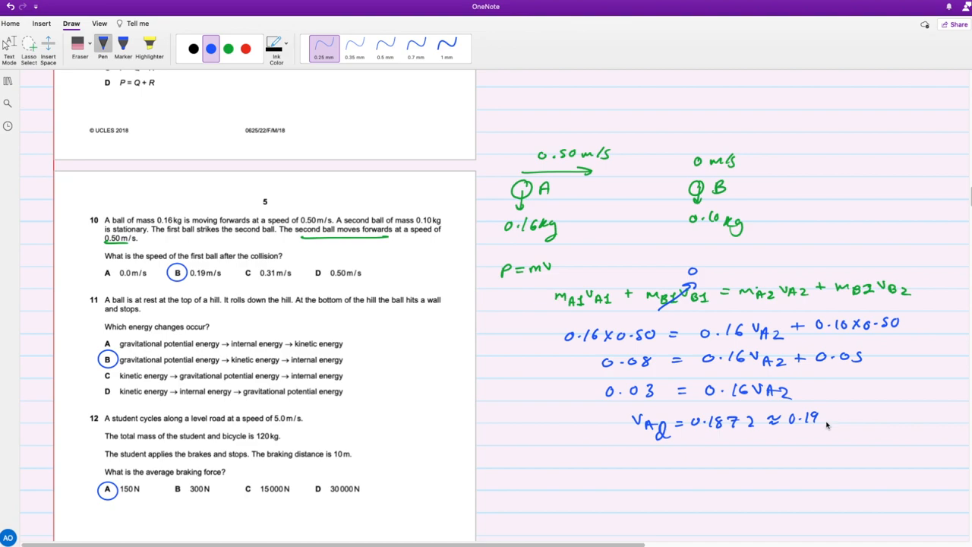
left_click_drag(823, 418, 858, 418)
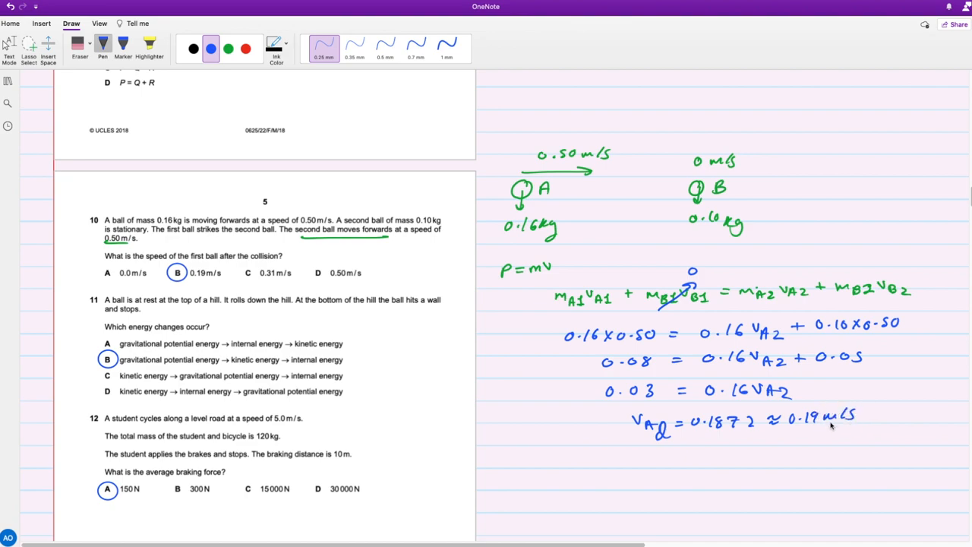